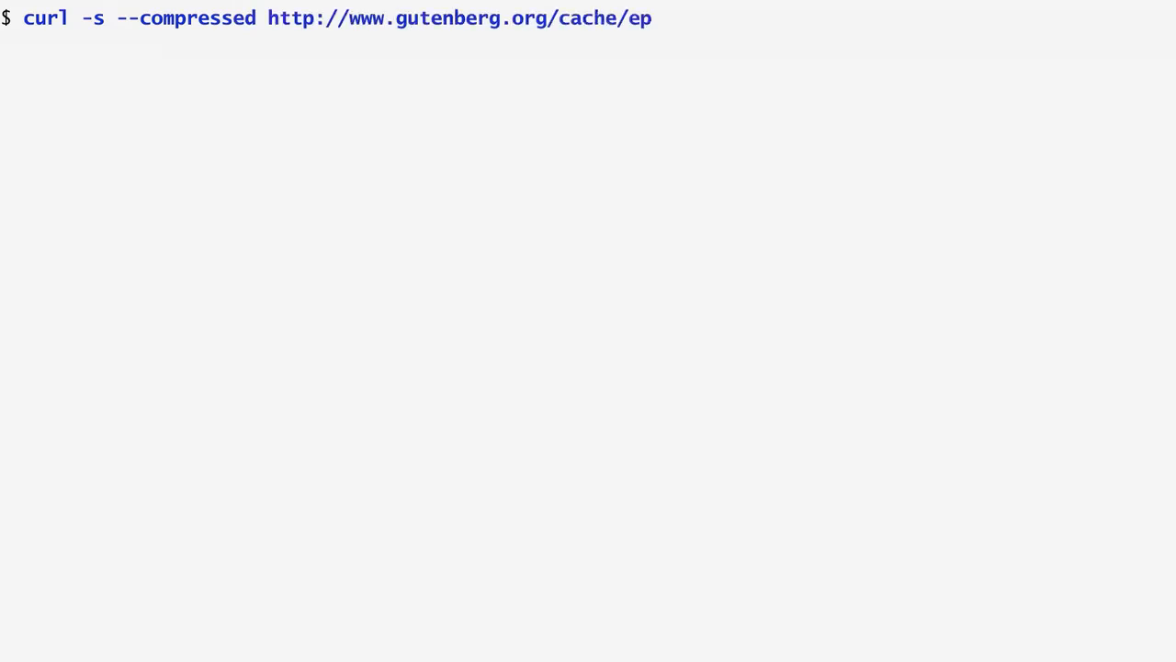
# Fetch Gutenberg's pg2701.txt silently with compressed curl and show its opening lines with head.
pyautogui.write('ub/2701/pg2701.')
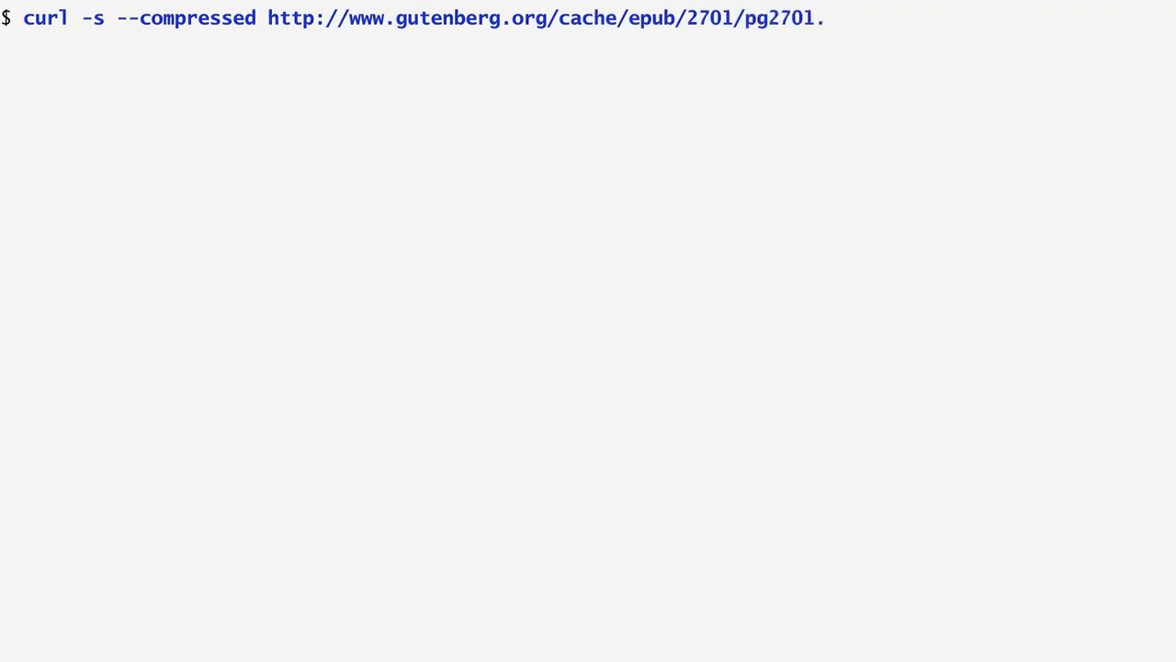
pyautogui.write('txt | head')
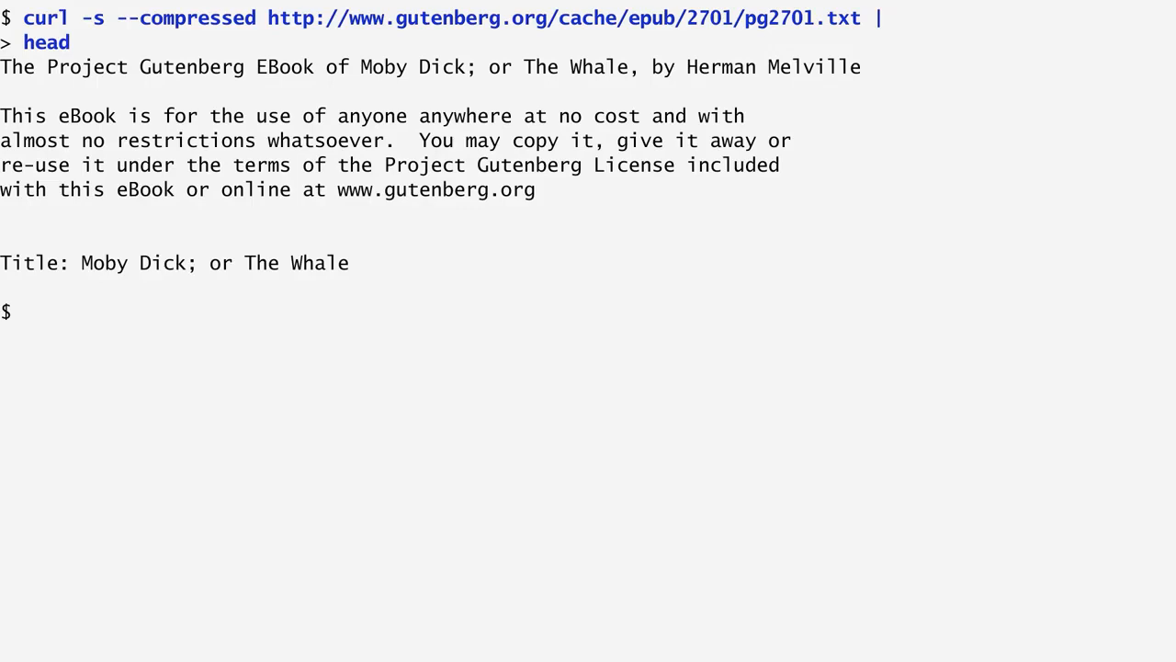
# Count the Moby Dick text from gutenberg.org/cache/epub/2701 by piping the curl download into wc.
pyautogui.write('curl -s --compressed http://')
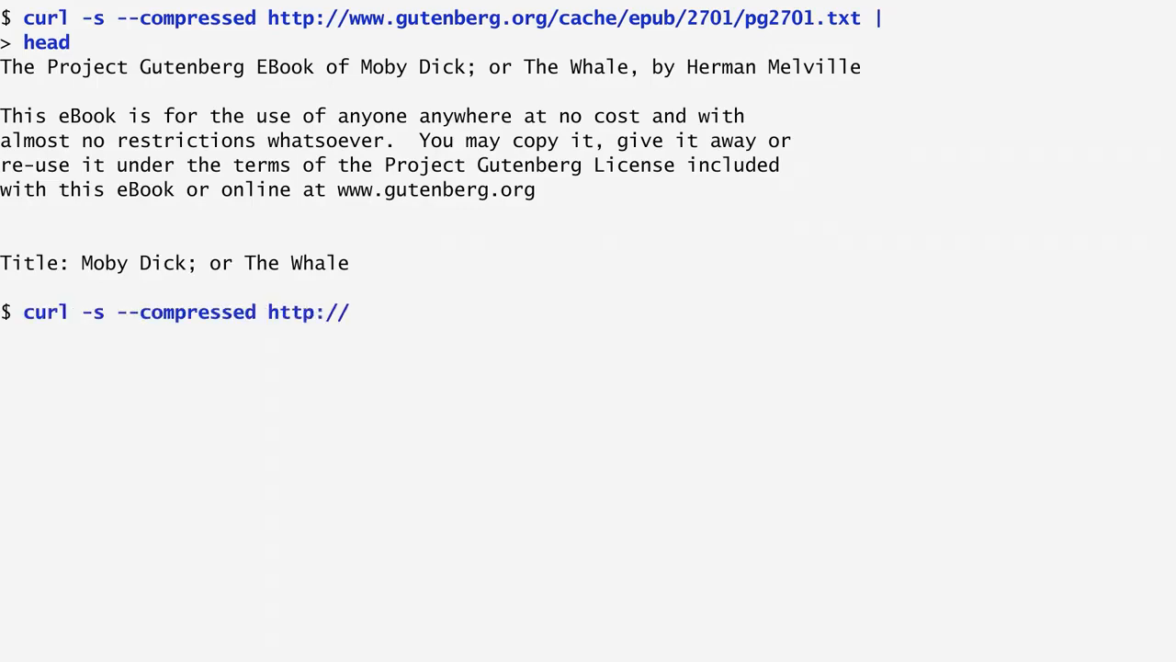
pyautogui.write('www.gutenberg.or')
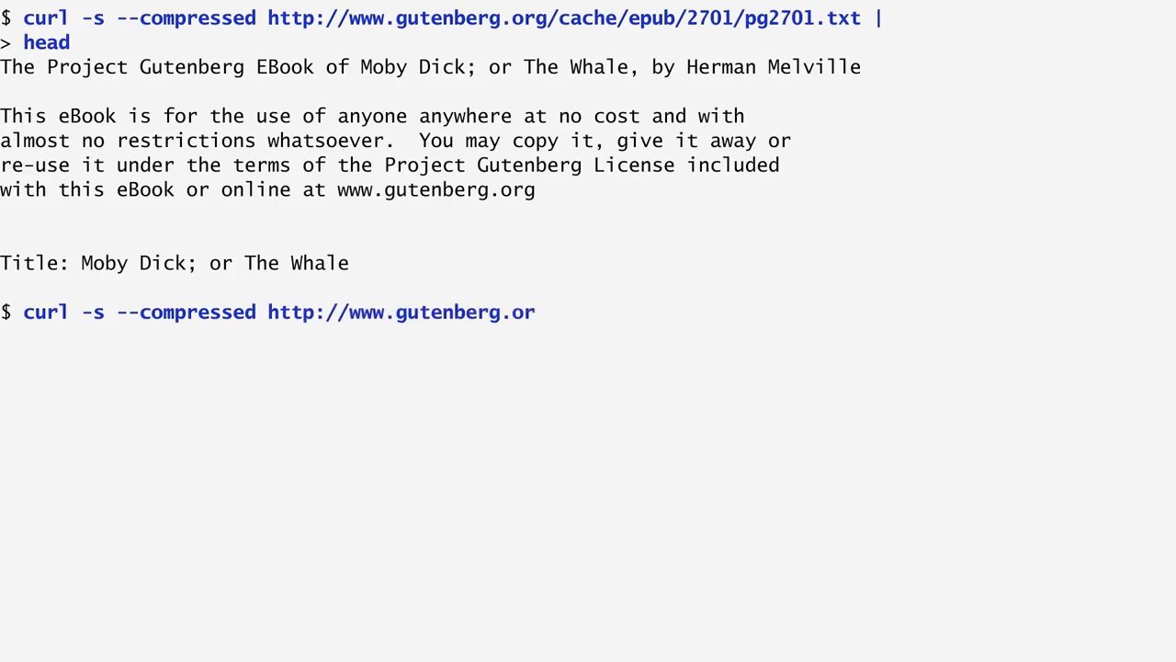
pyautogui.write('/cache/epub/2701/pg2701.txt |')
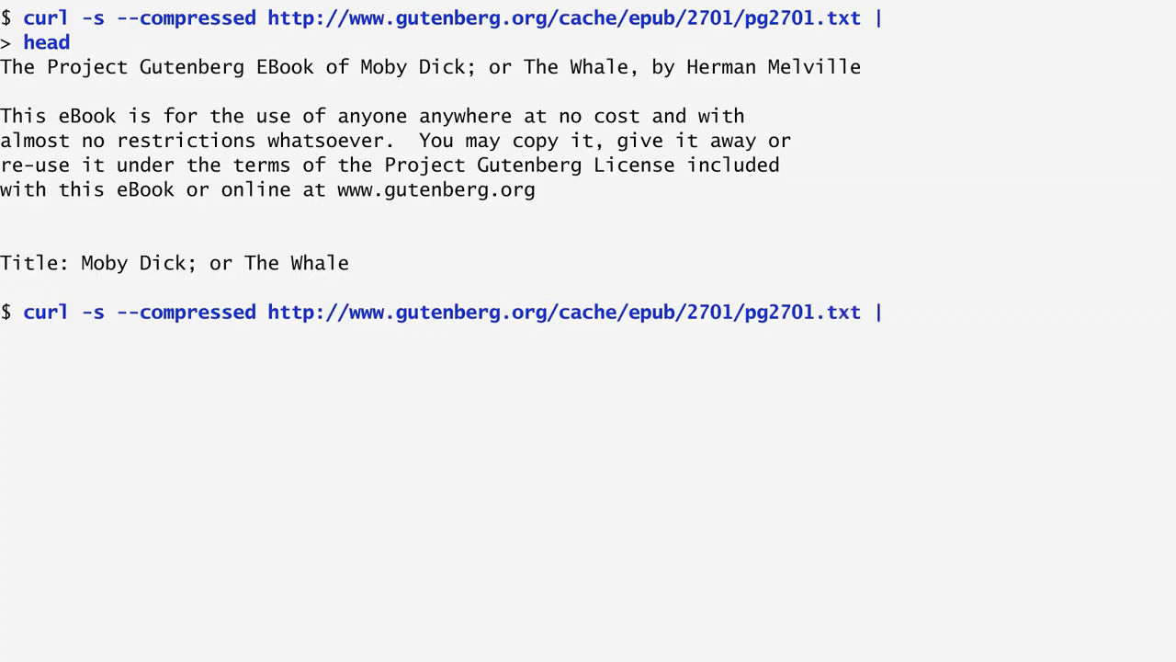
pyautogui.write('wc')
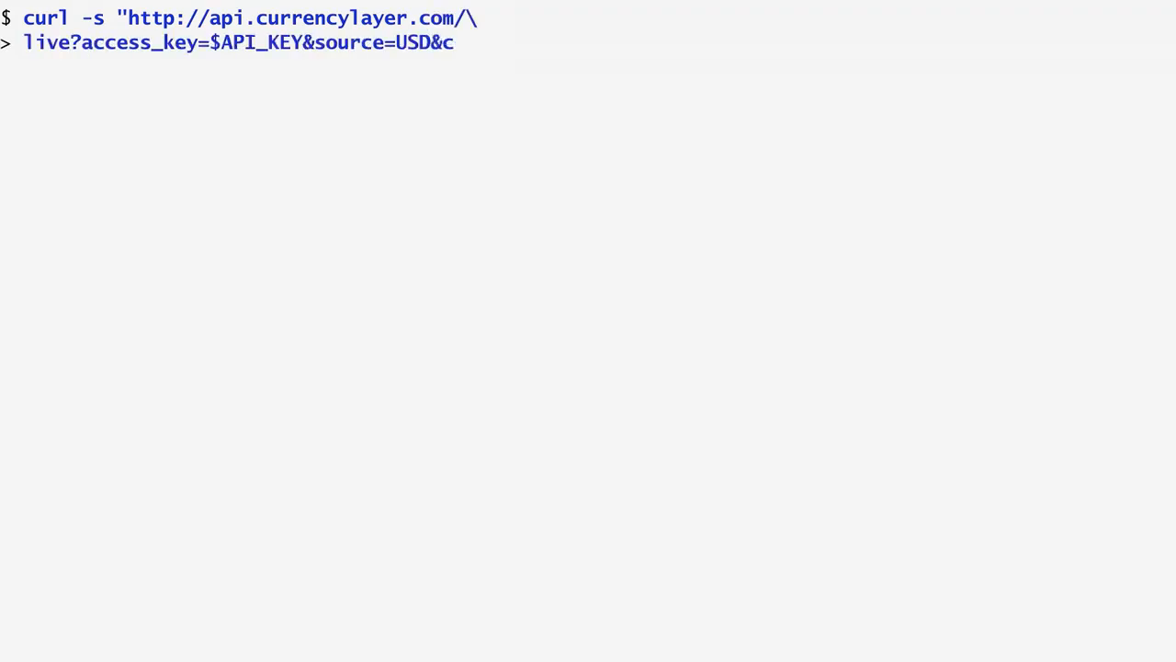
# Finish the currencylayer request with currencies=EUR, piped and commented 'Obtain USD' rates.
pyautogui.write('urrencies=EUR" |')
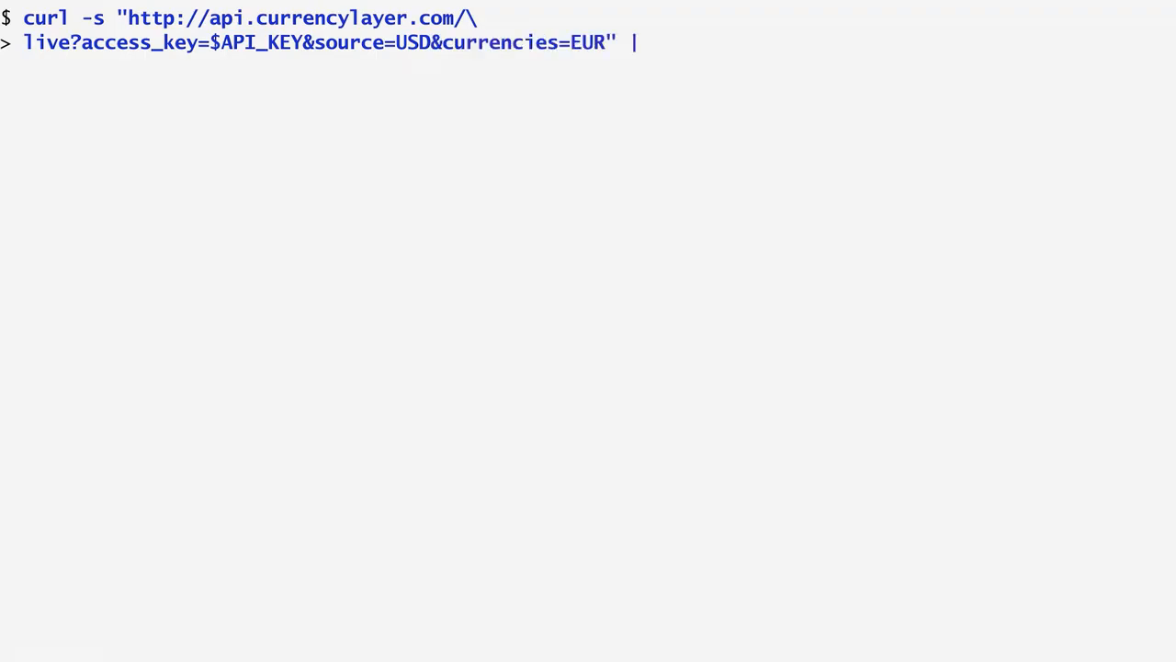
pyautogui.write('# Obtain USD')
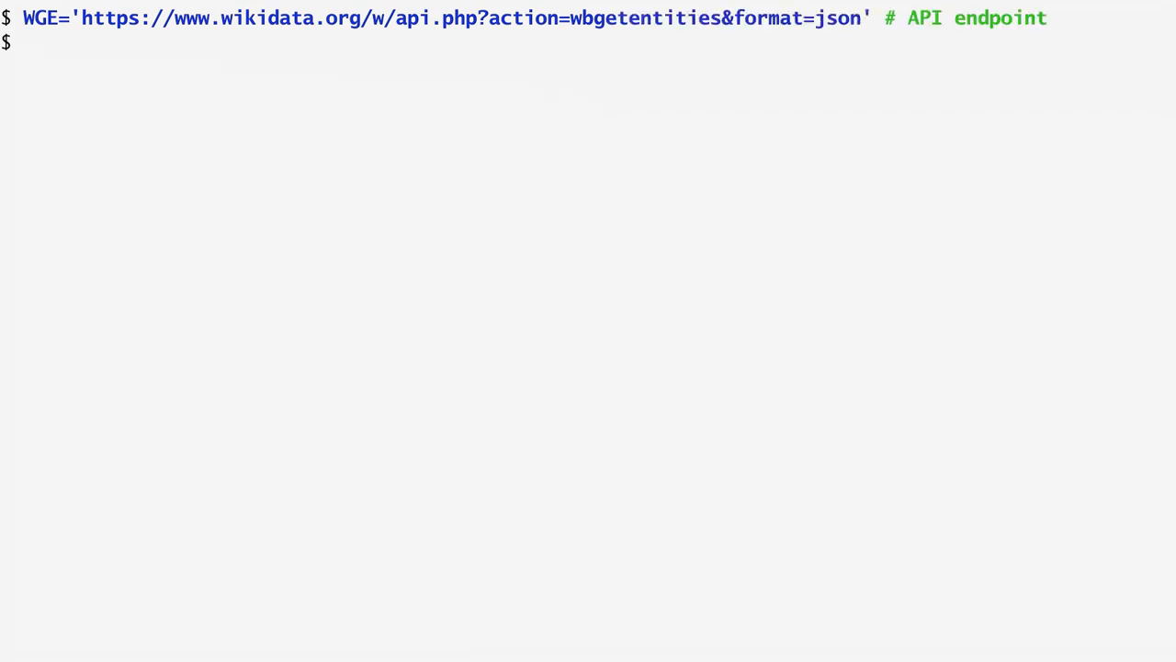
# Query $WGE for titles=Moon on enwiki and extract '.entities[].id' with jq, then start MOONID=$(curl.
pyautogui.write('curl -s "$WG')
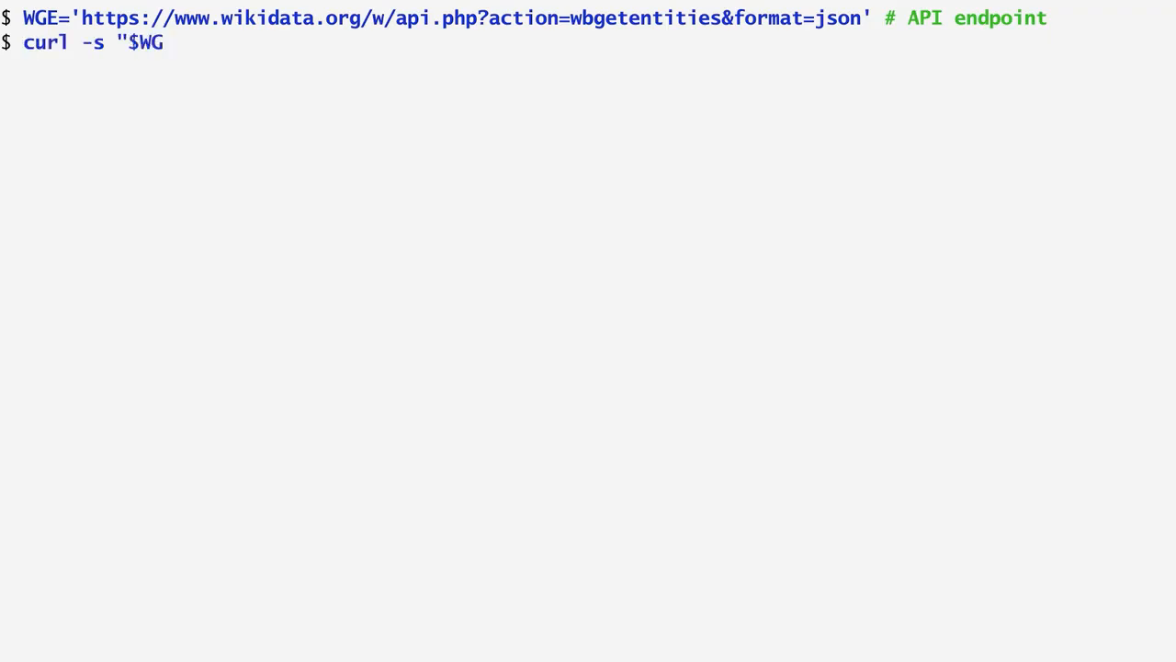
pyautogui.write('E&titles=Moon&')
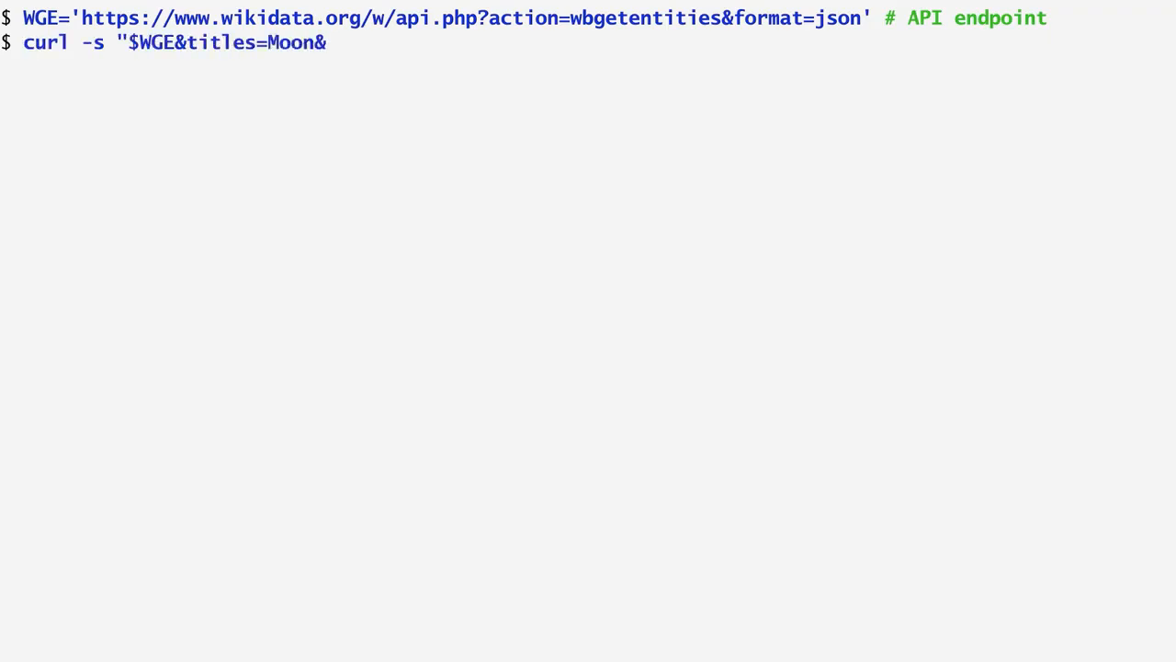
pyautogui.write('sites=enwiki" | # Obtain the Moon identifier')
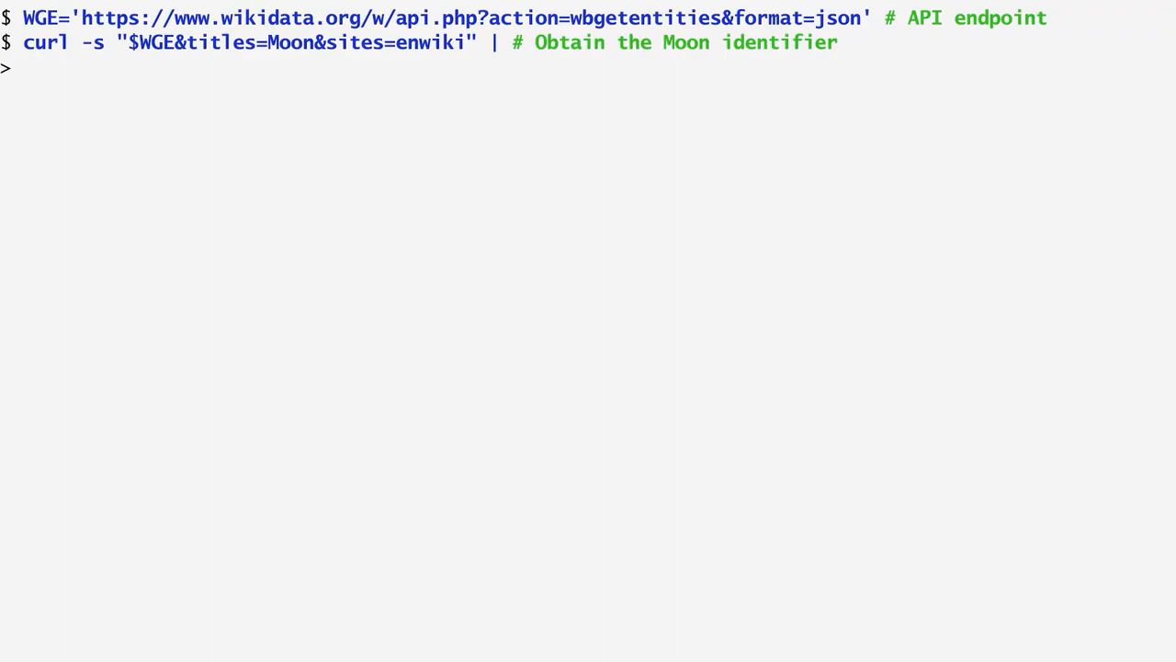
pyautogui.write('jq -r')
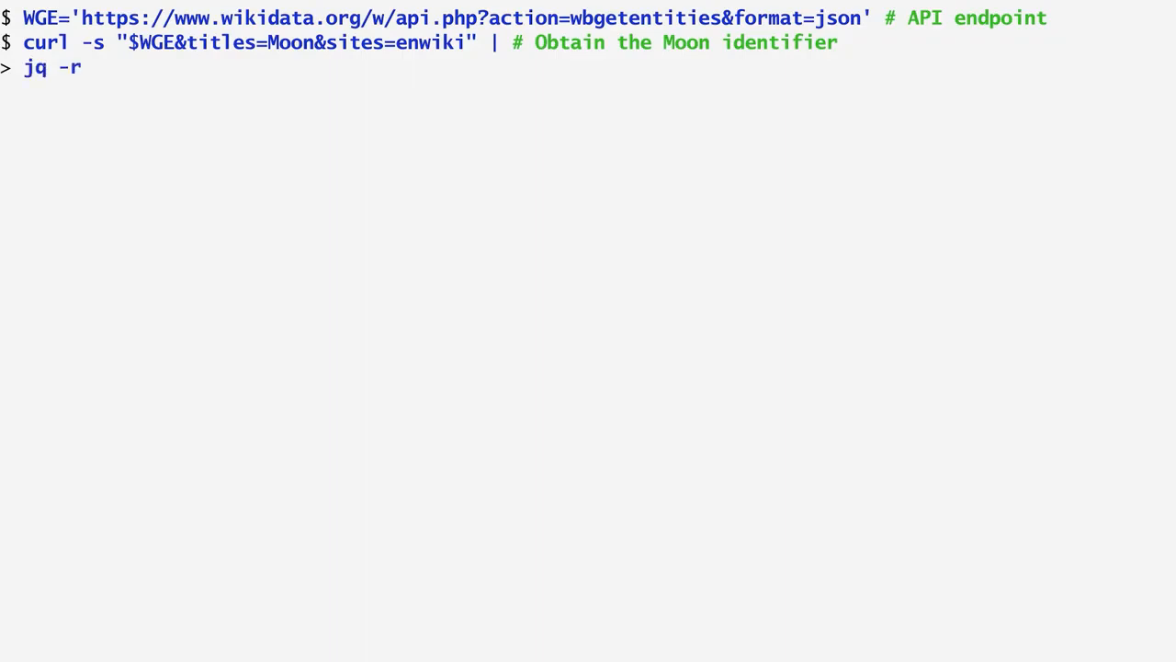
pyautogui.write("'.entities[].id'      # Query the JSON data for the identifier")
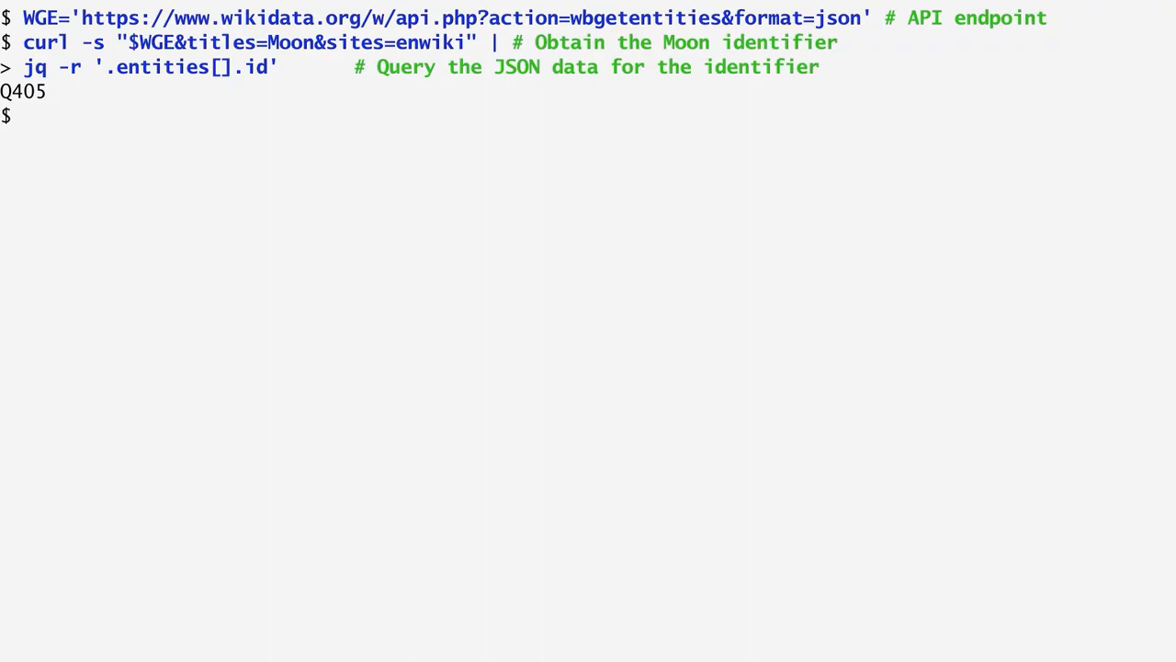
pyautogui.write('MOONID=$(curl -s "$WGE&titles=Moon&sites=')
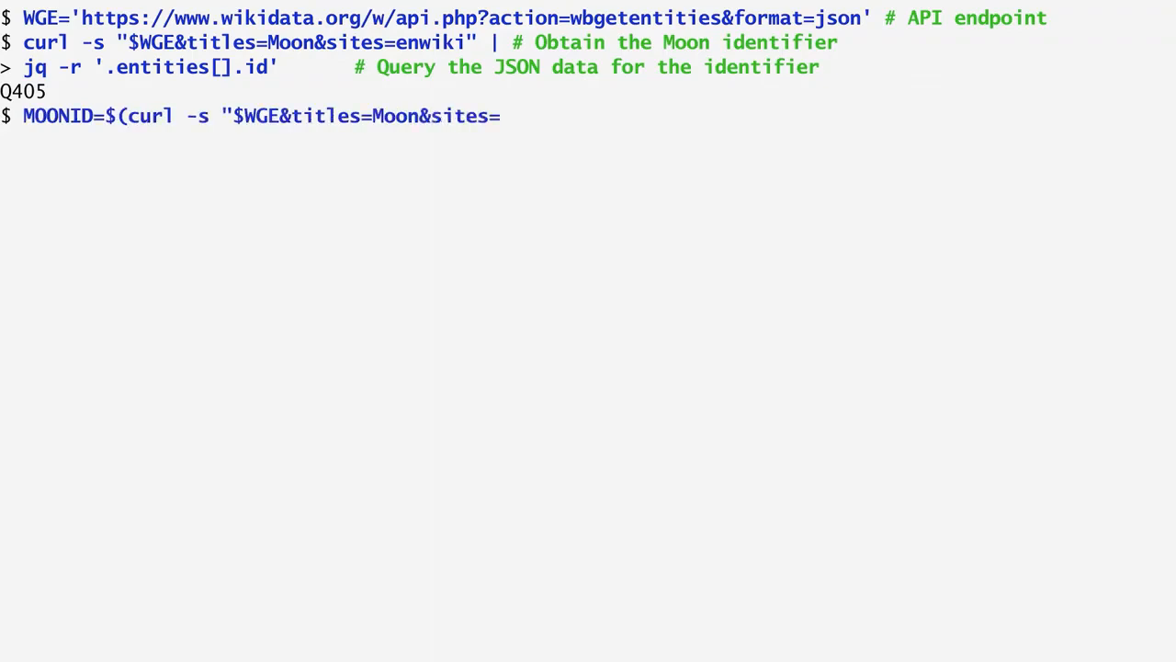
# Store the Moon's Wikidata identifier in the MOONID variable.
pyautogui.write('enwiki" | # Store the result in a variable')
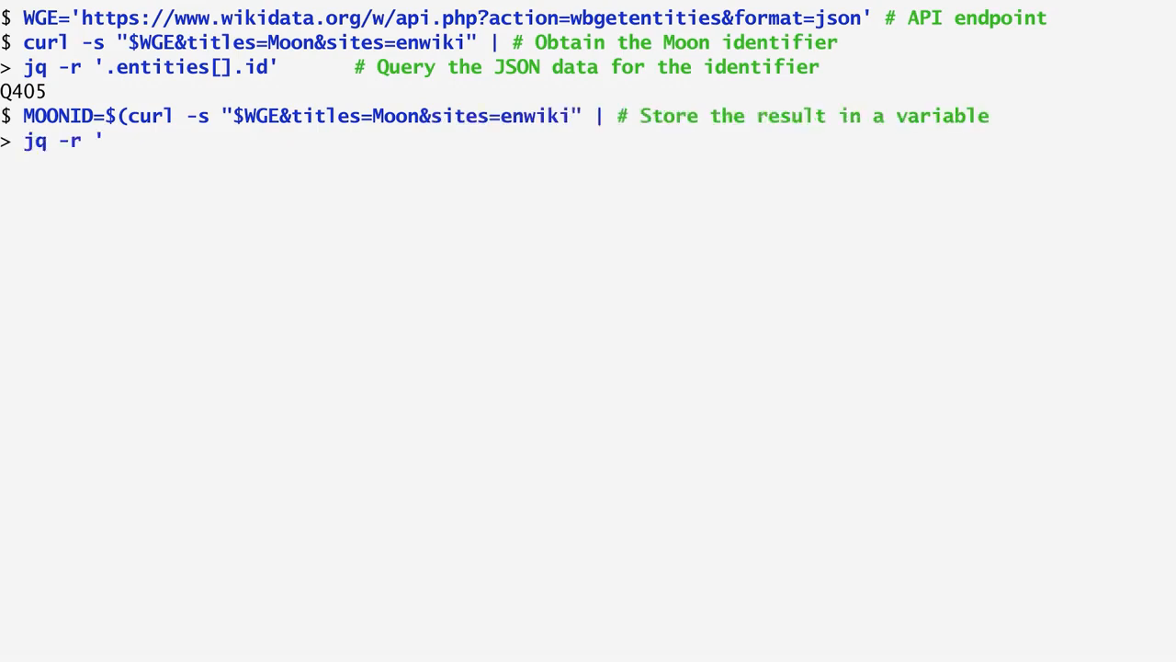
pyautogui.write(".entities[].id')")
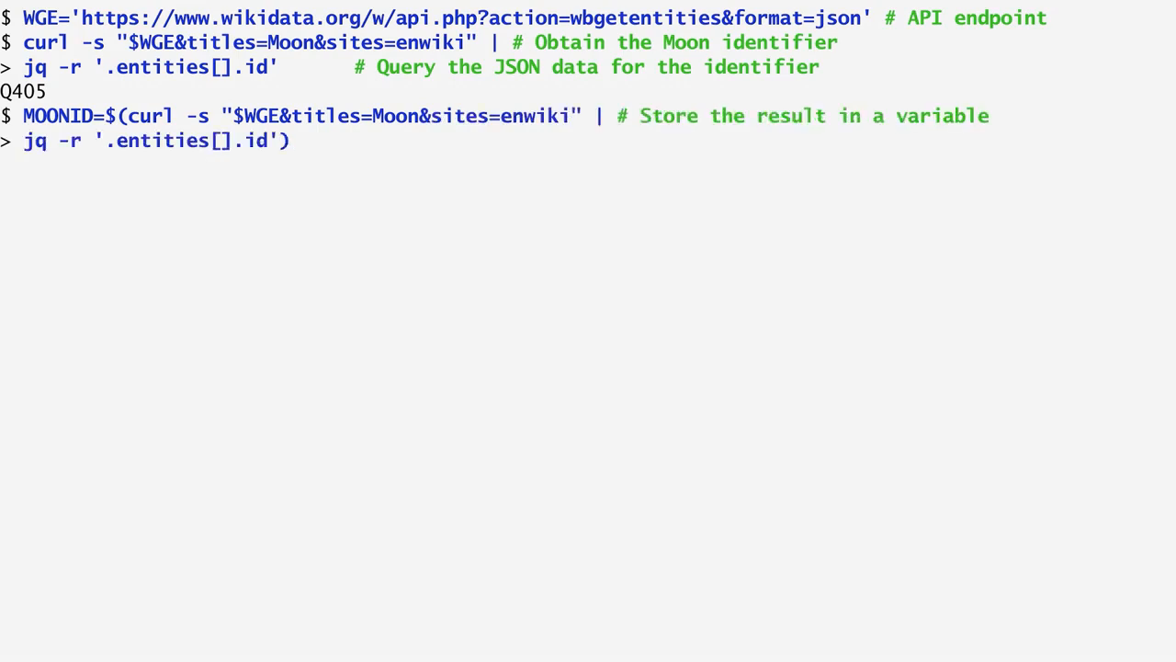
pyautogui.press('Return')
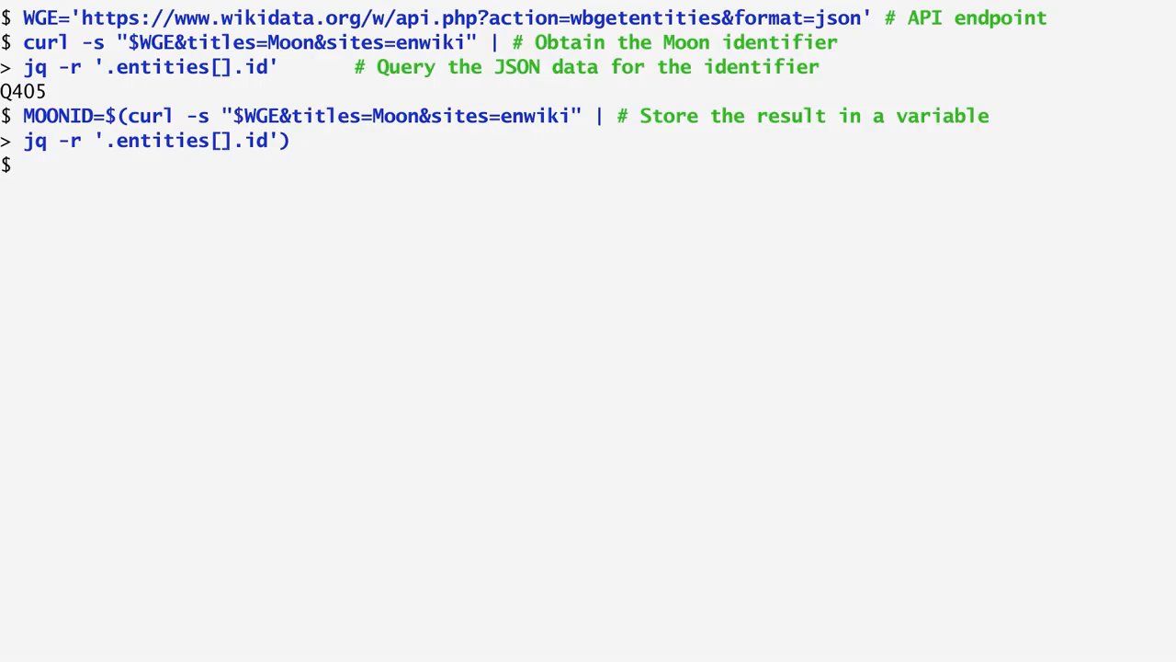
# Query the Moon's mass via $WGE&ids=$MOONID, extracting datavalue.value.amount with jq.
pyautogui.write('curl -s "$W')
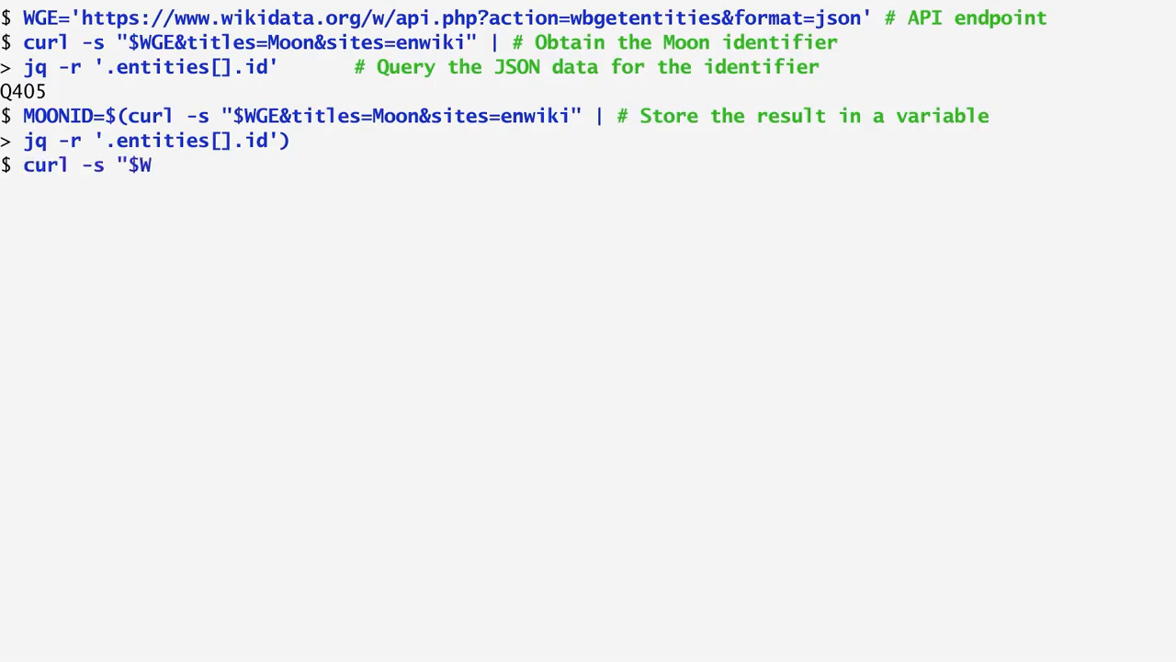
pyautogui.write('GE&ids=$MOONID" | # Obtain Moon\'s data')
pyautogui.write('jq -r .entities.$MOONID.claims.P2067[].mains')
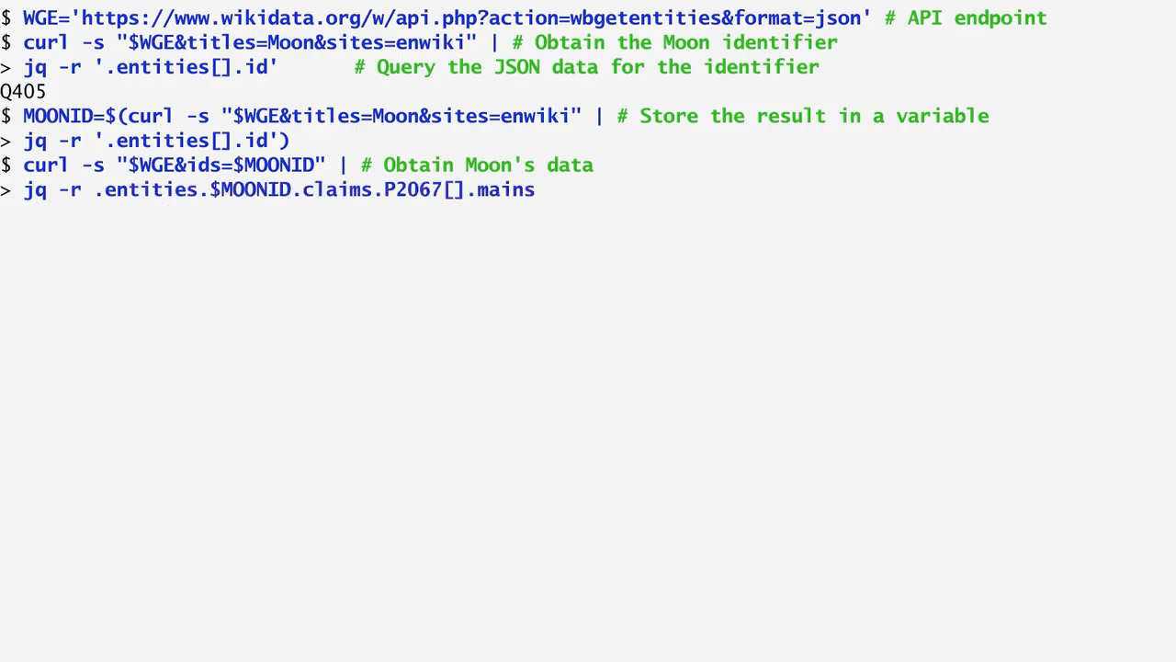
pyautogui.write('nak.datavalue.')
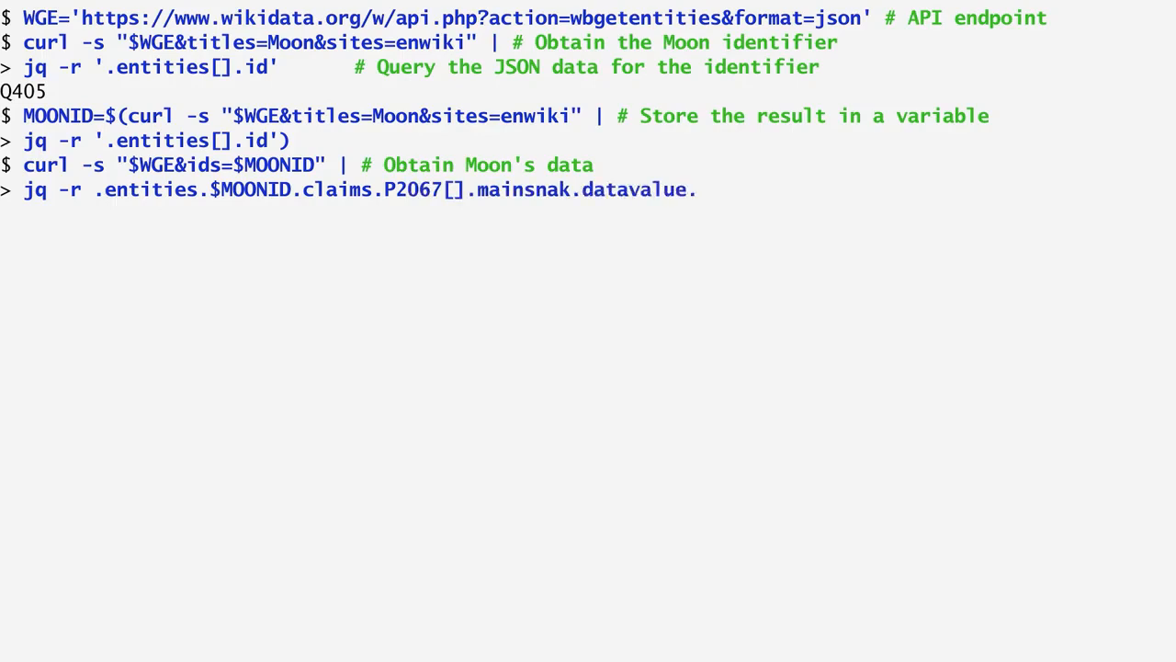
pyautogui.write('value.amount # Query mass')
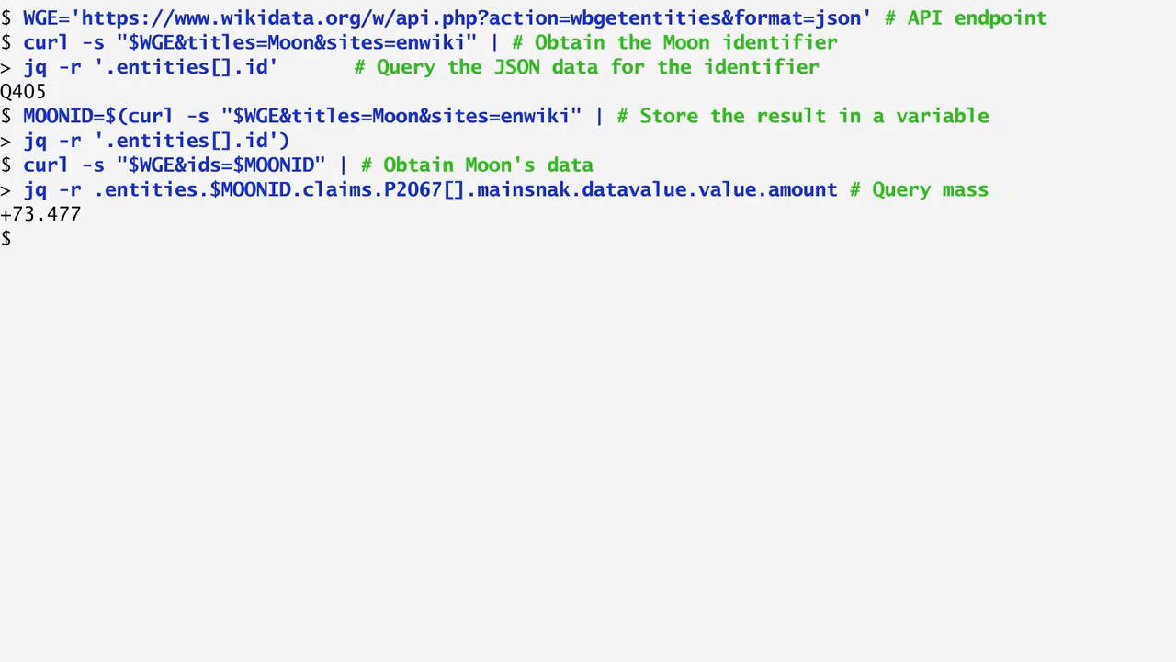
pyautogui.moveTo(746, 169)
pyautogui.write("echo 'SELECT COUNT(*) FROM projects' | # SQL query")
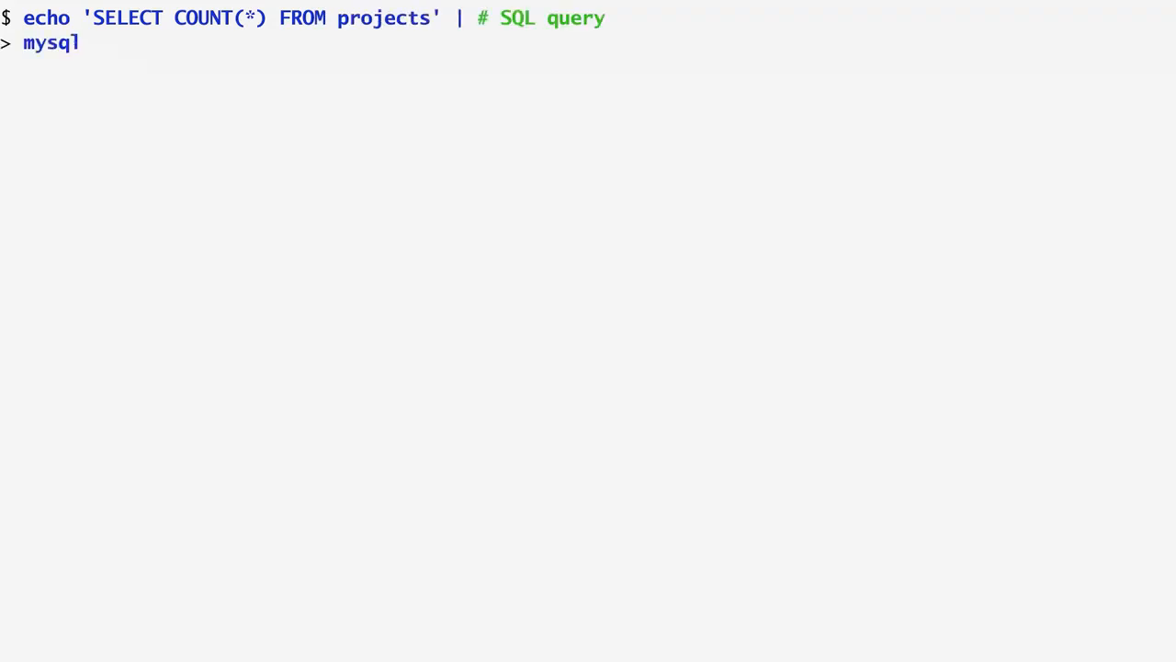
# Run the projects COUNT(*) query through mysql -ughtorrent -p ghtorrent and submit the password.
pyautogui.write('-ughtorrent -p ghtorrent # MySQL client')
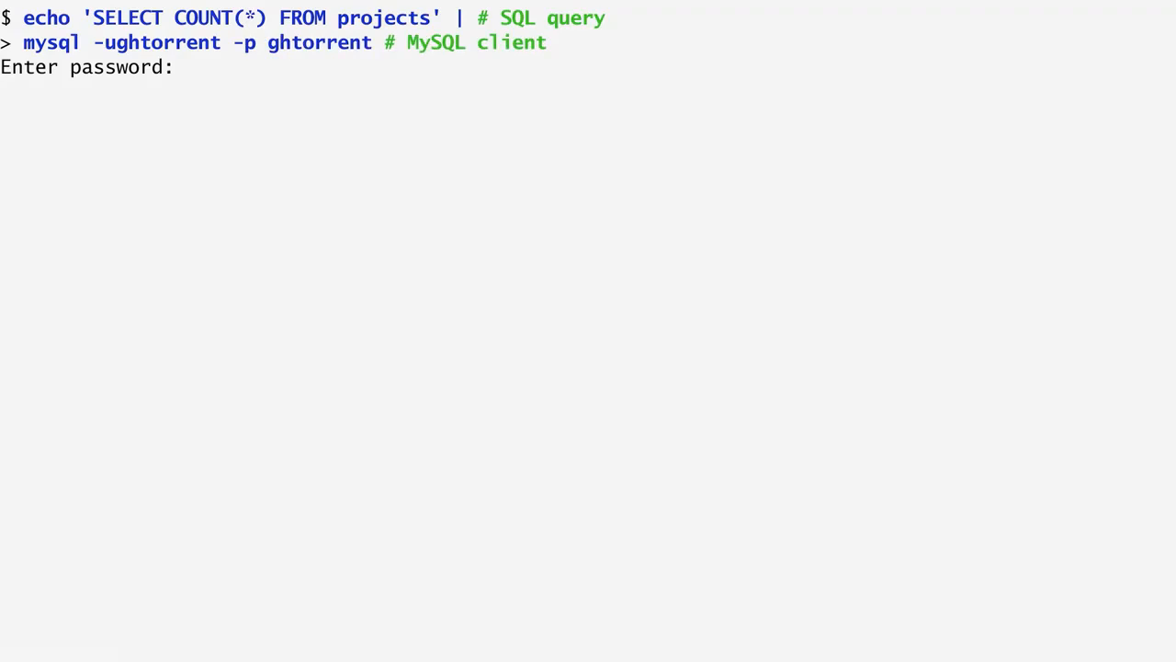
pyautogui.press('Enter')
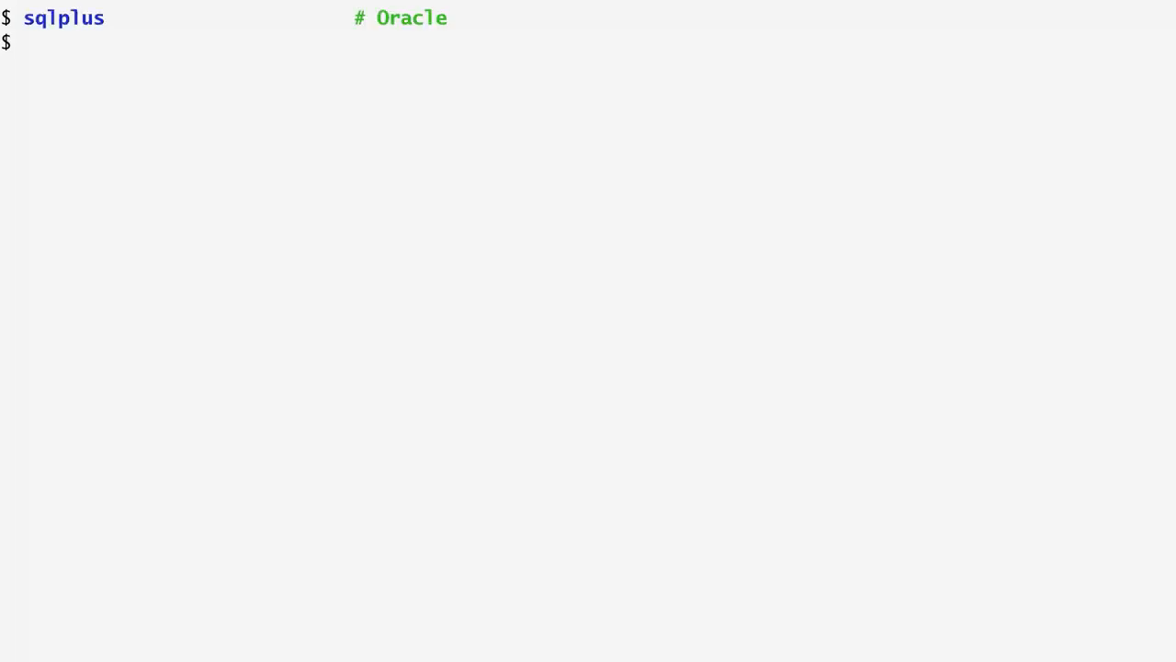
# Enter the osql, sqlite3 and psql client commands, each with a database comment.
pyautogui.write('os')
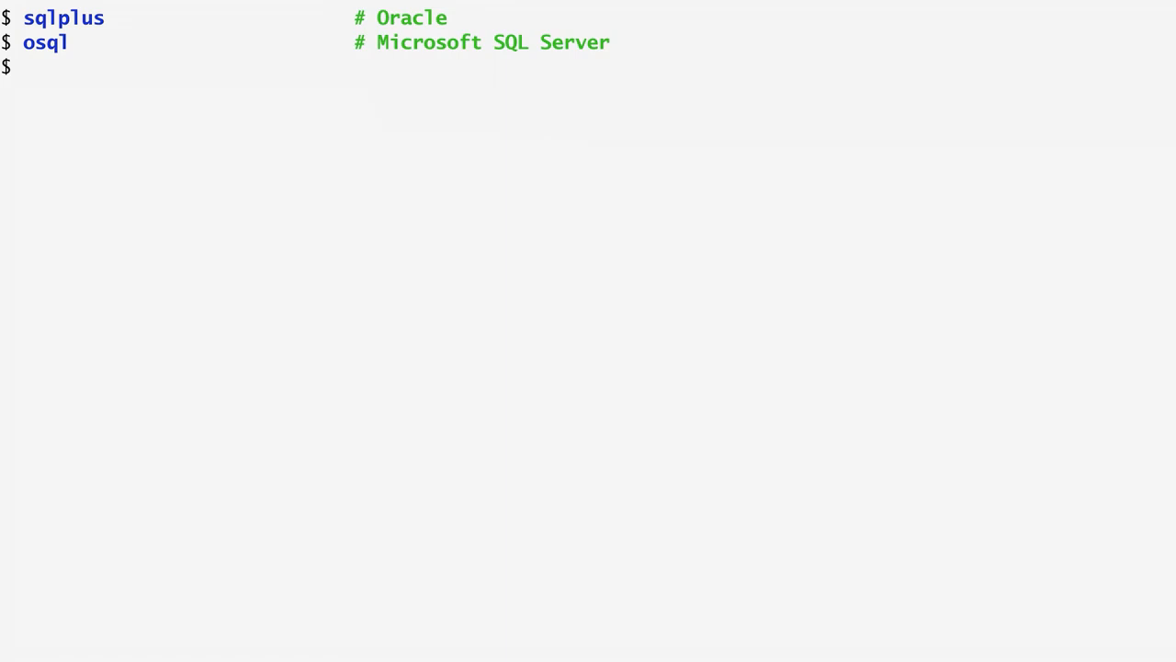
pyautogui.write('sqlite3                     # SQLite engine')
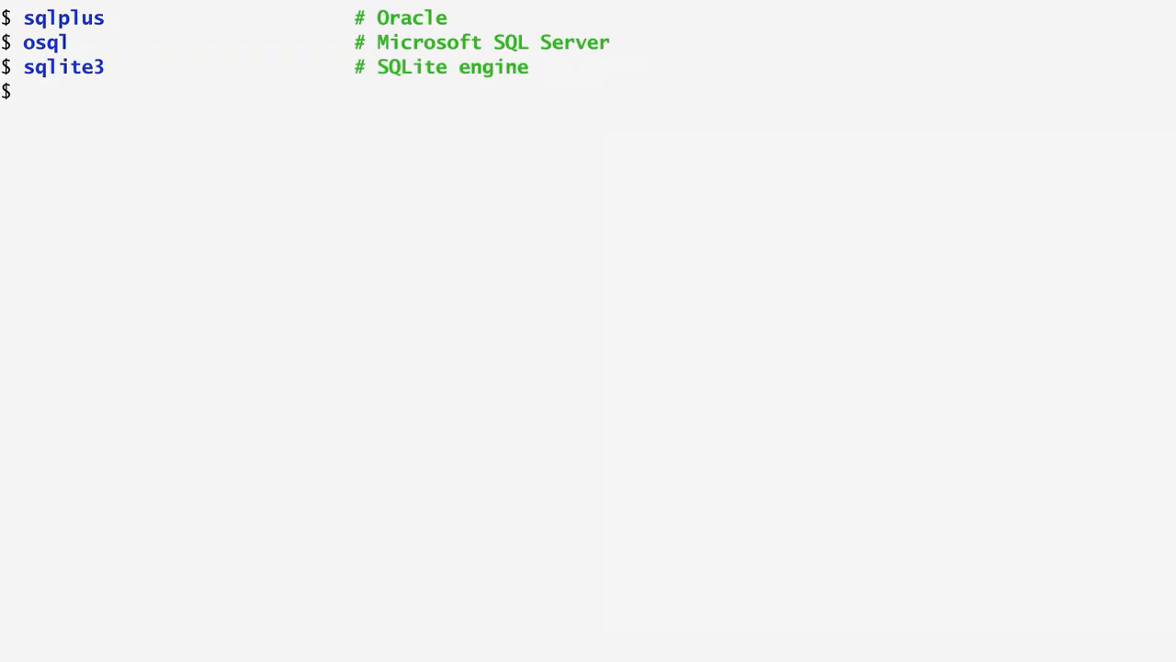
pyautogui.write('psql                         # PostgreSQL')
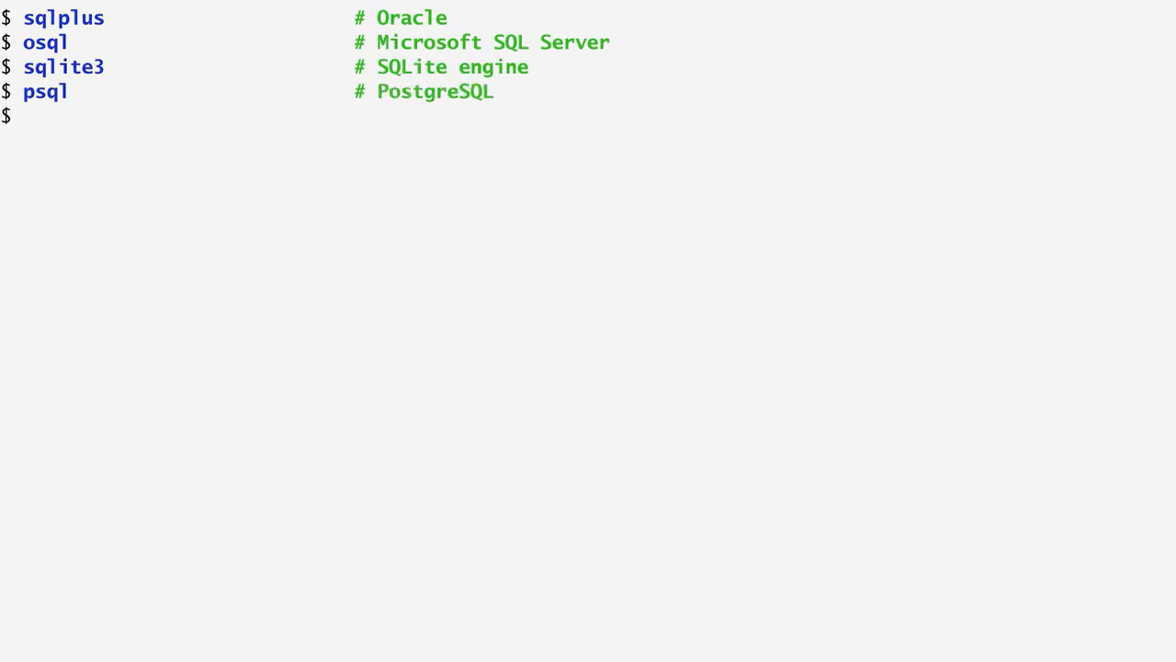
pyautogui.write('od')
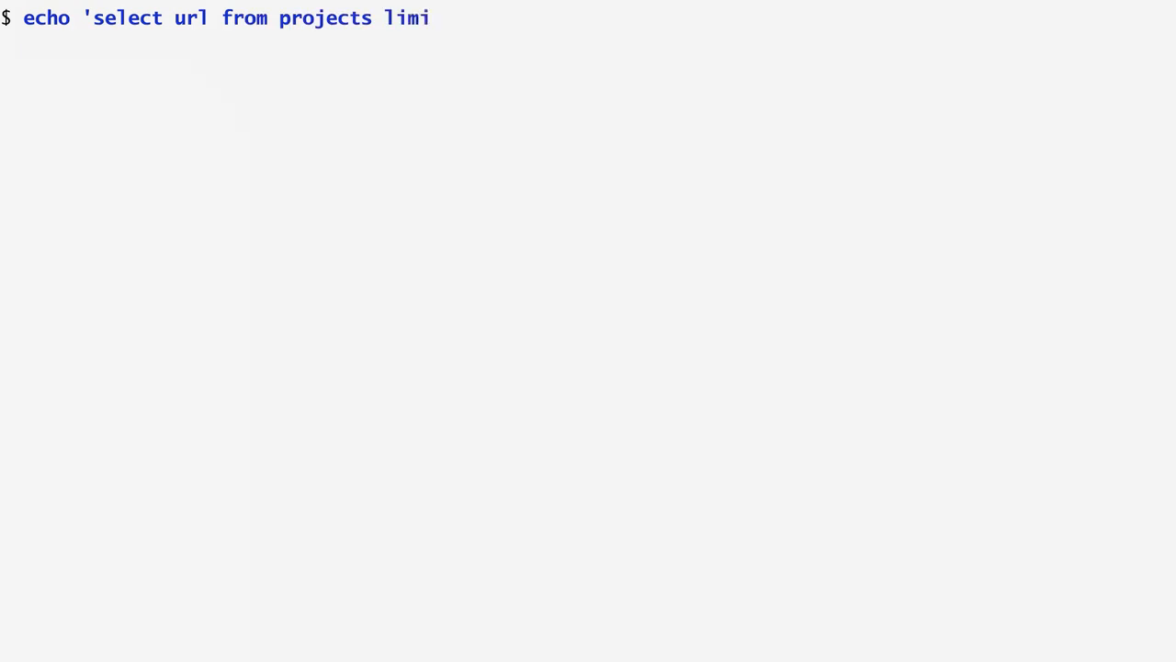
# Pipe the 'limit 3' project URL query into mysql -u ghtorrent -p ghtorrent.
pyautogui.write("t 3' | # Obtain URL of first three projects")
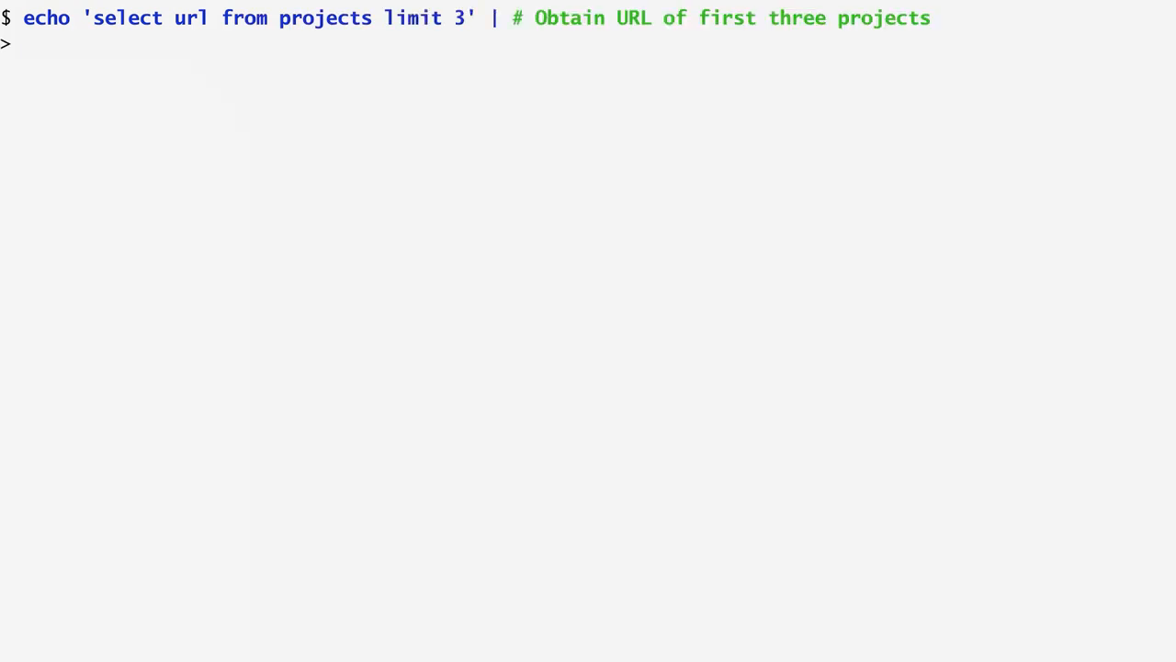
pyautogui.write('mysql -u')
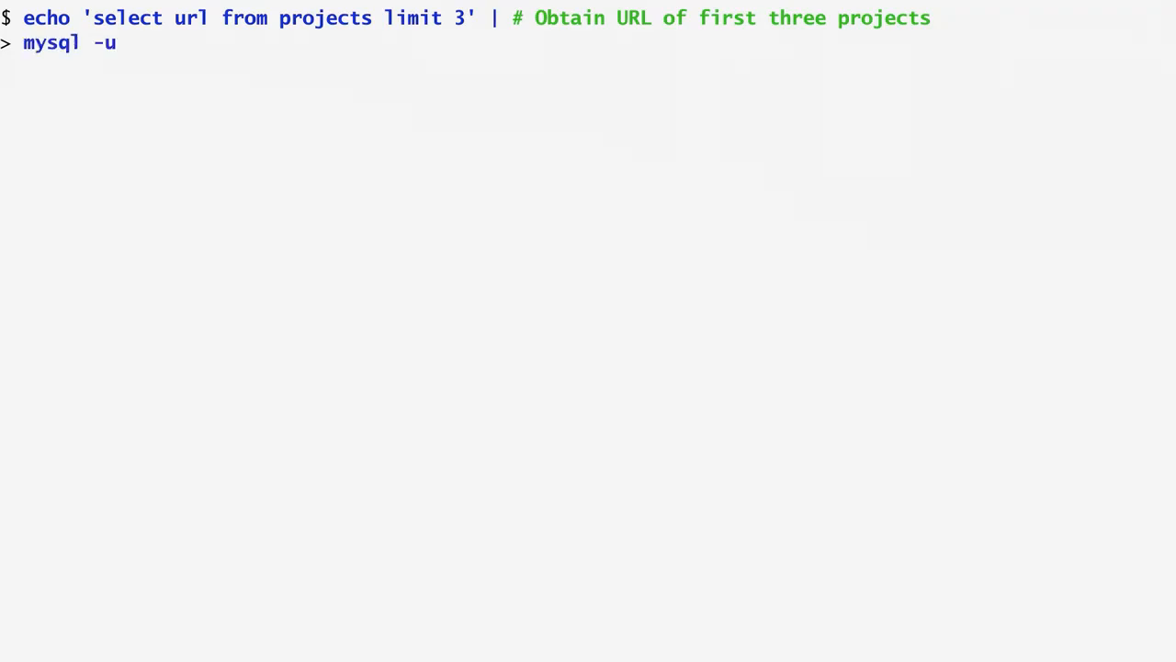
pyautogui.write('ghtorrent -p ghtorrent | # Invoke MySQL client')
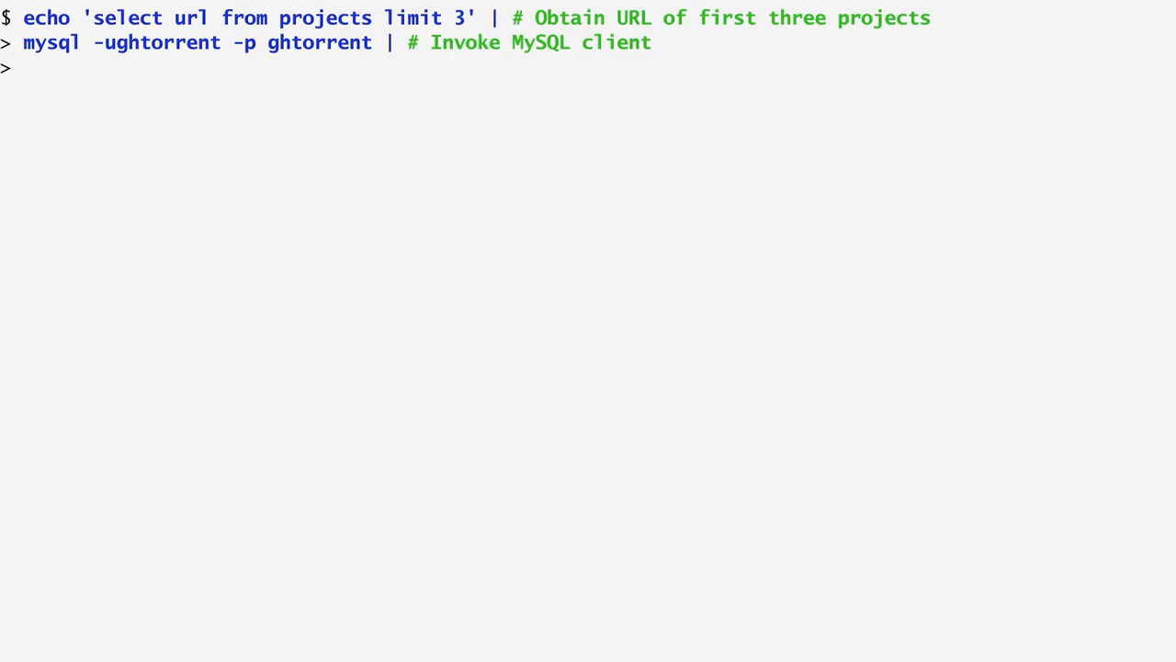
# Loop over each URL, fetching it with curl and printing owner, name and pushed via jq.
pyautogui.write('while read url ;')
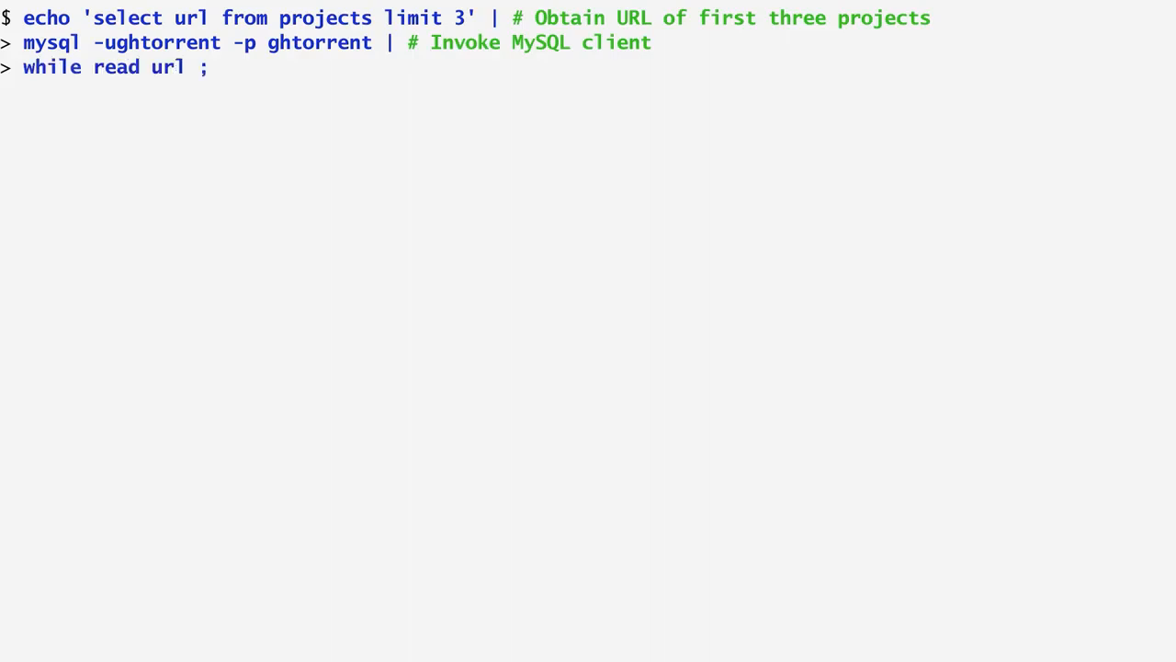
pyautogui.write('do')
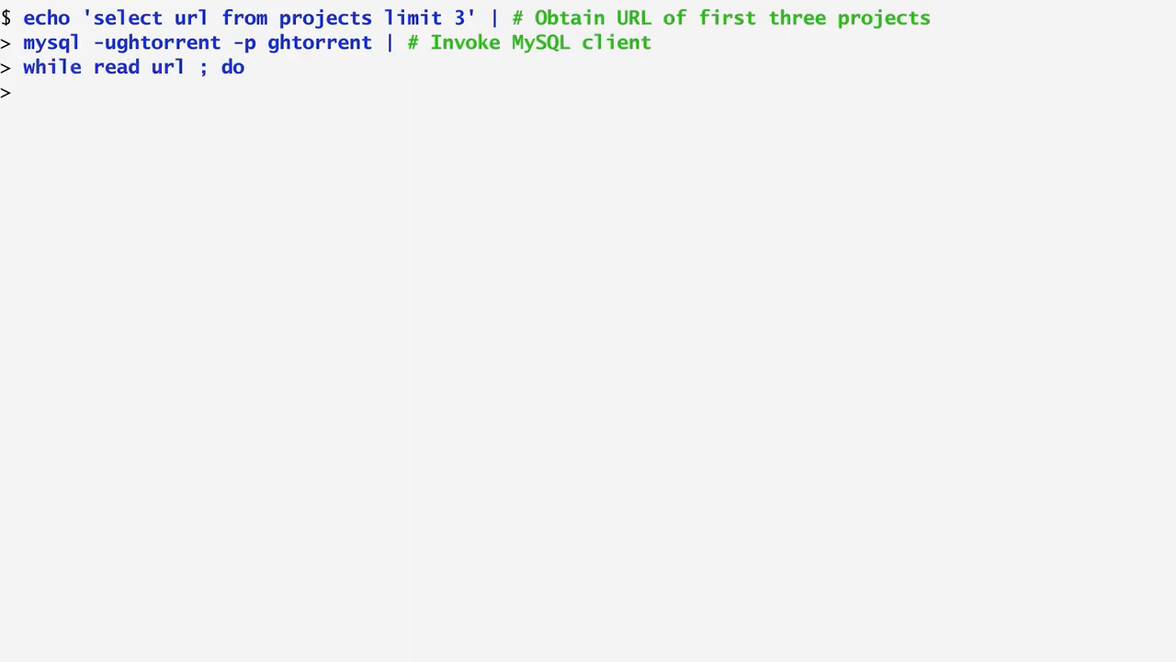
pyautogui.write("curl -s $url | # Fetch project's details")
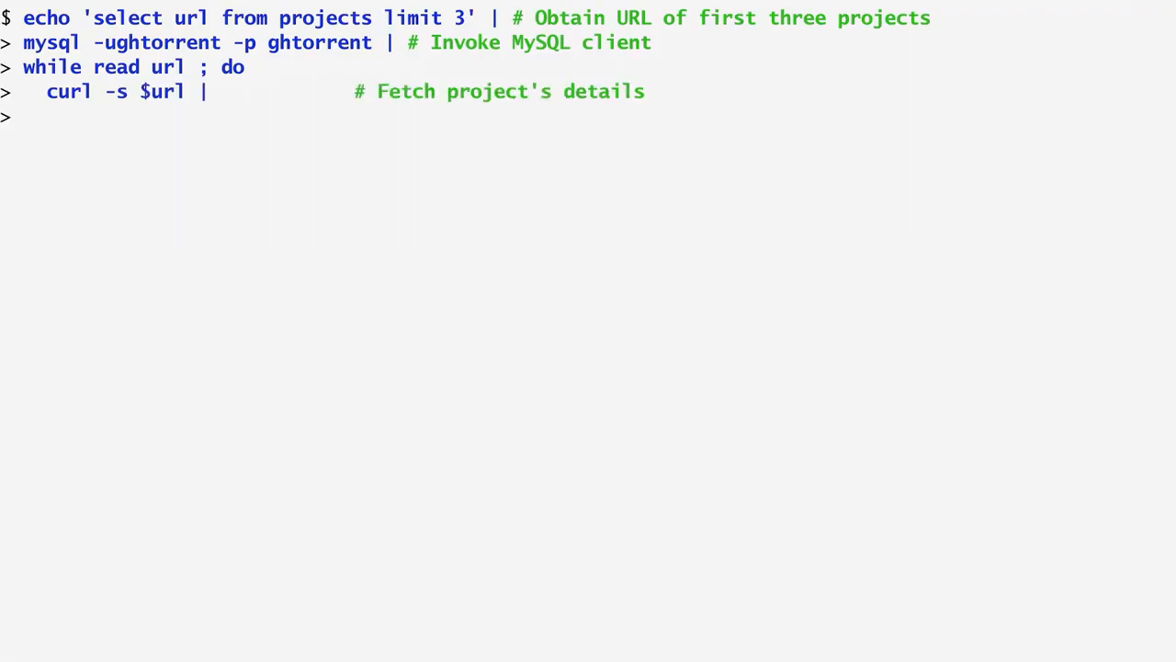
pyautogui.write('# Print owner, project, and last push time')
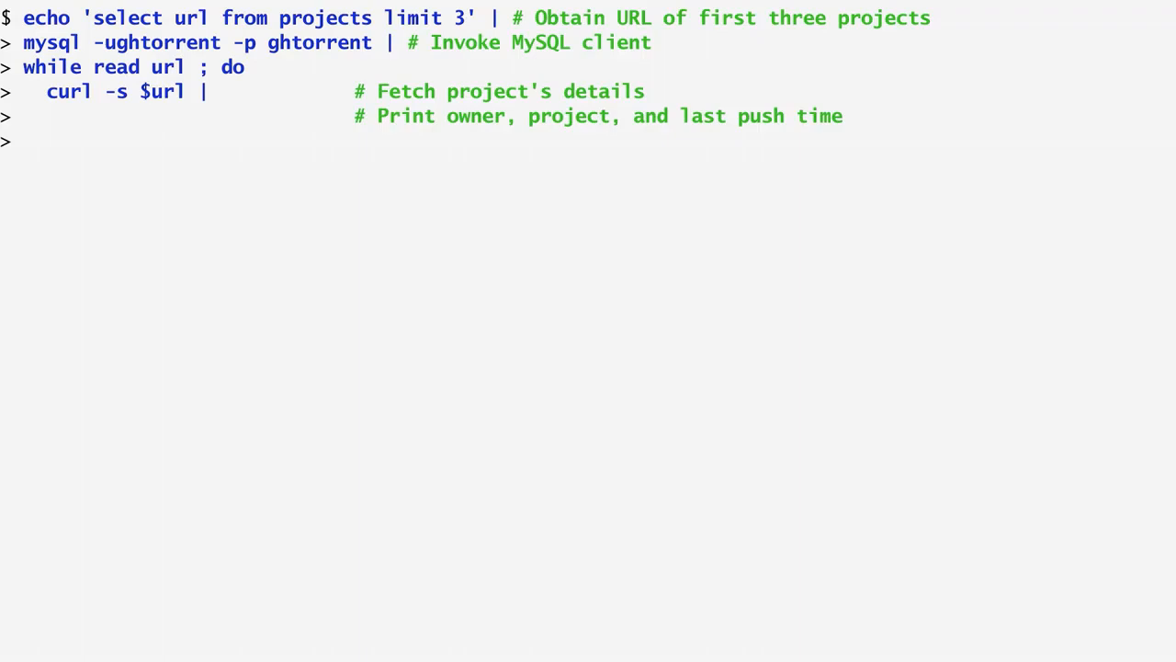
pyautogui.write("jq -r '{")
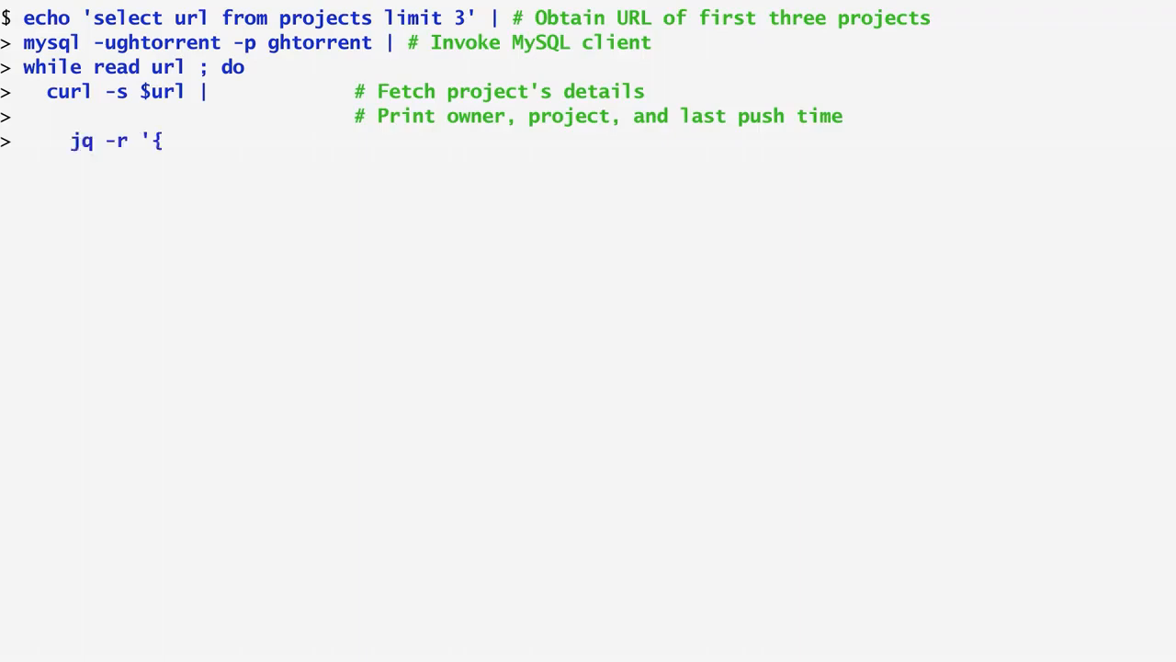
pyautogui.write('owner: .owner.lo')
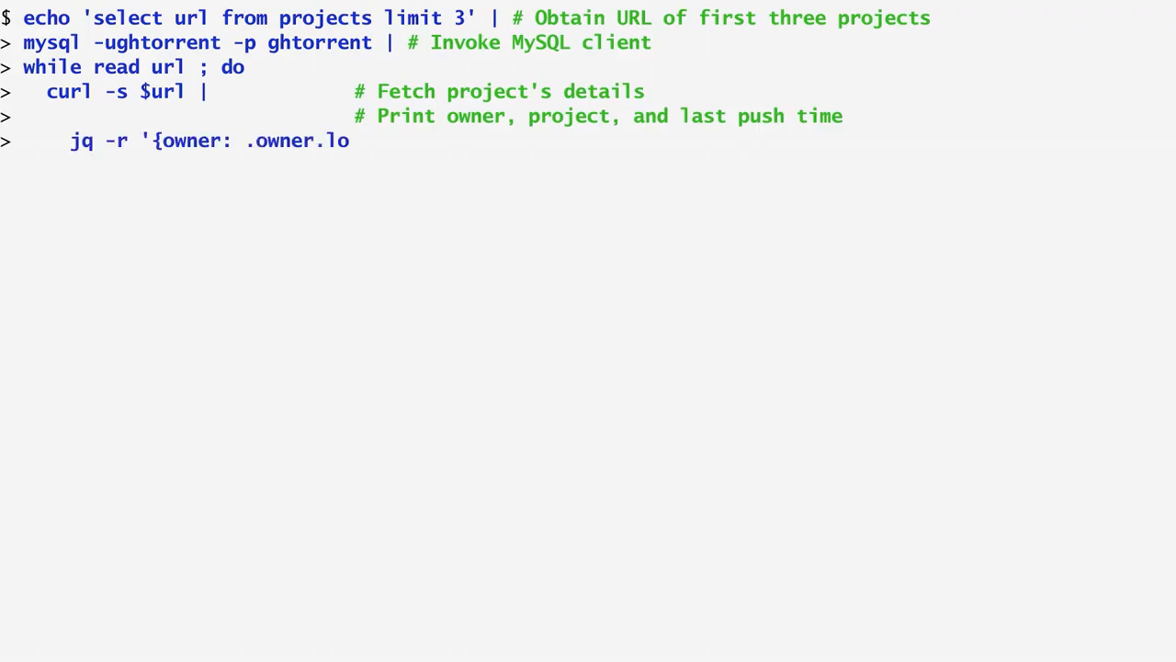
pyautogui.write('gin, name: .nam')
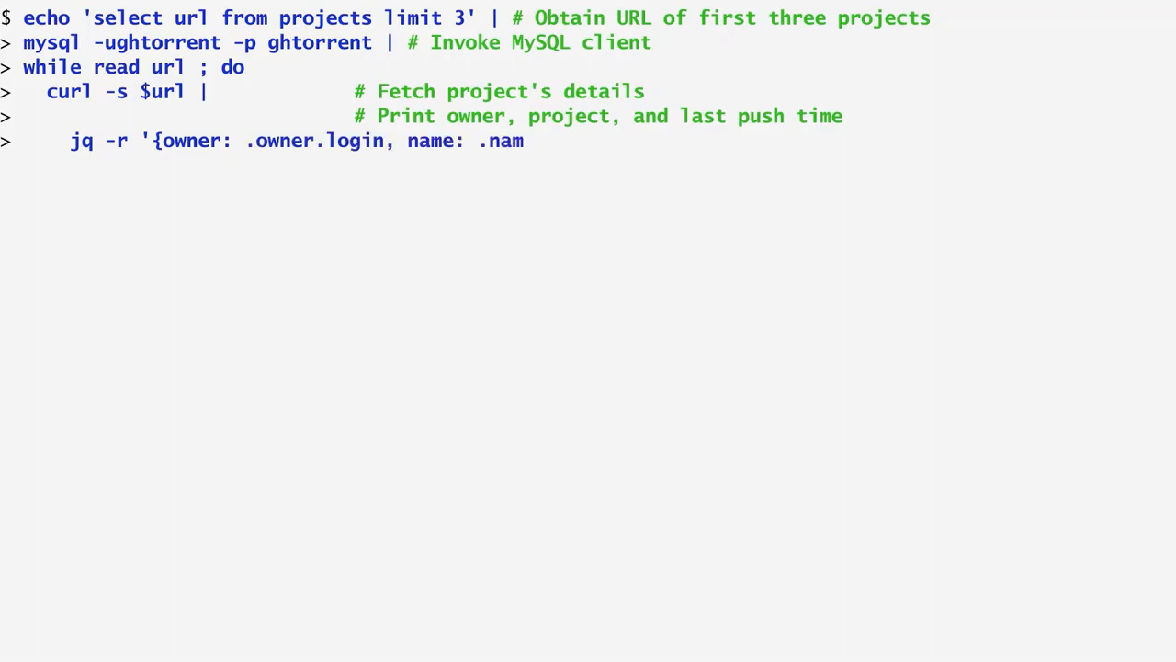
pyautogui.write('e, pushed: .pushed_at')
pyautogui.write('done')
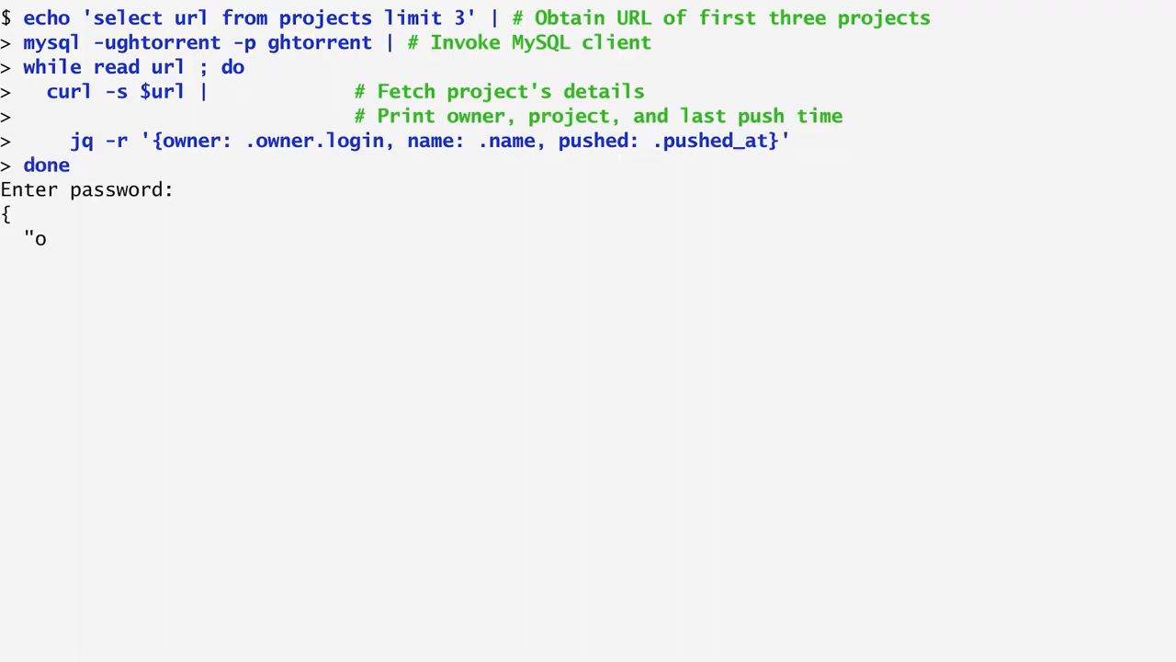
# Submit the MySQL password so the loop prints the three projects' JSON records.
pyautogui.press('Return')
pyautogui.write('curl ldap://ldap.satr')
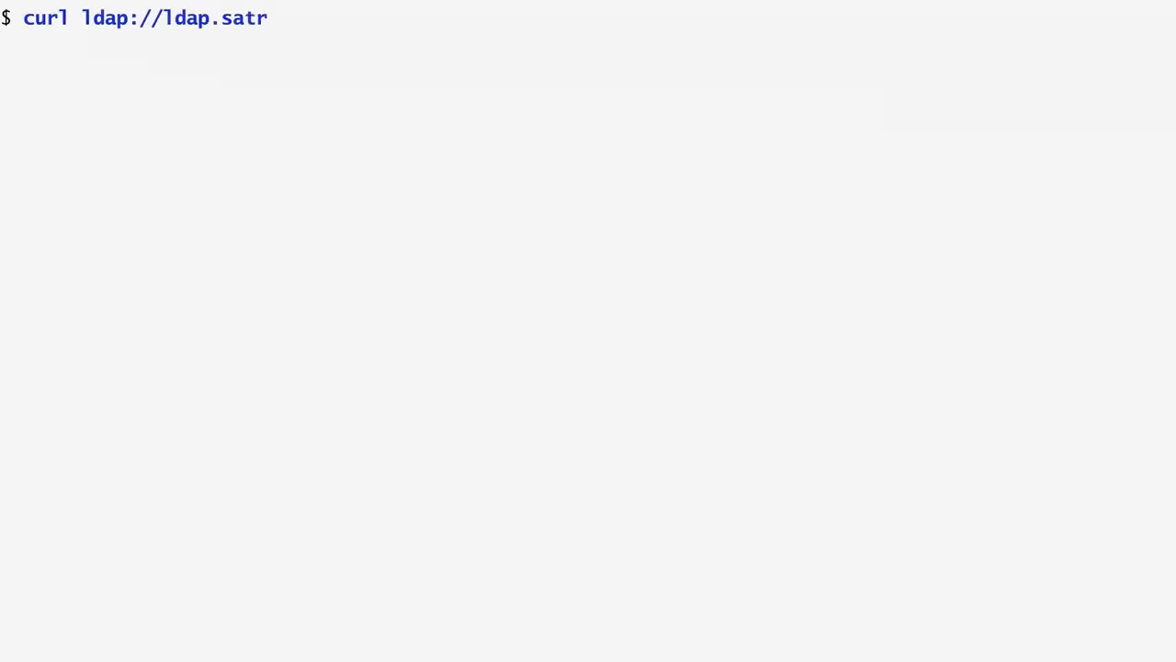
# Build the ldap.satrapade.com:389 URL with base ou=People,dc=satrapade,dc=com, ?cn?sub and objectClass=person filter.
pyautogui.write('apade.com:389/ou')
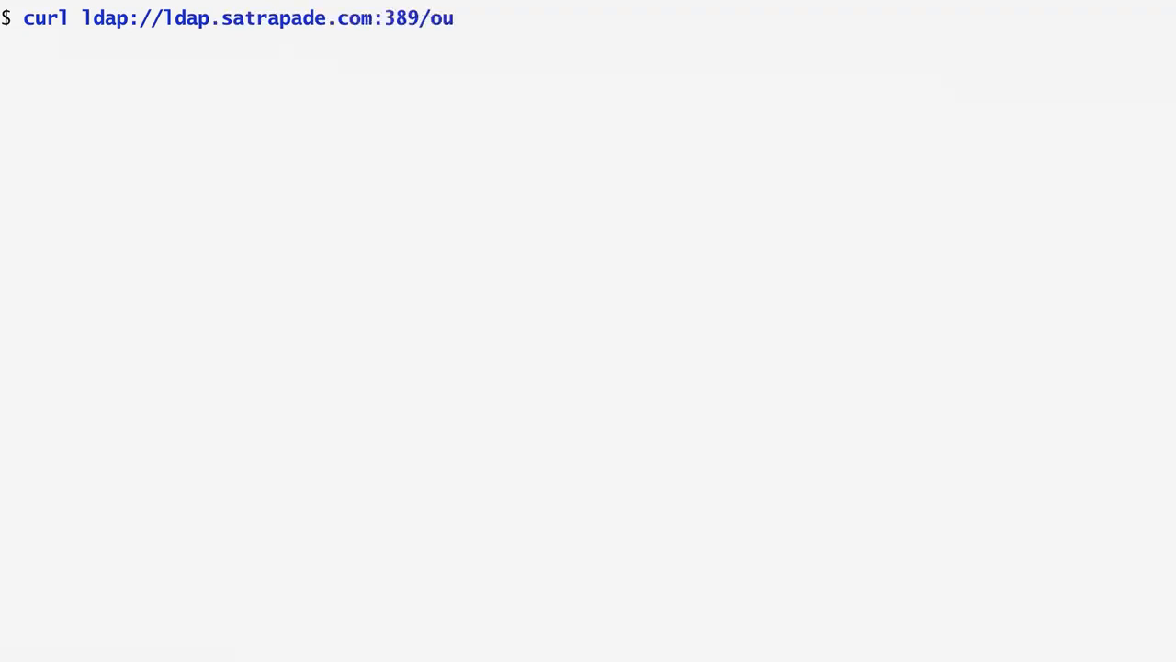
pyautogui.write('=People,dc=sat')
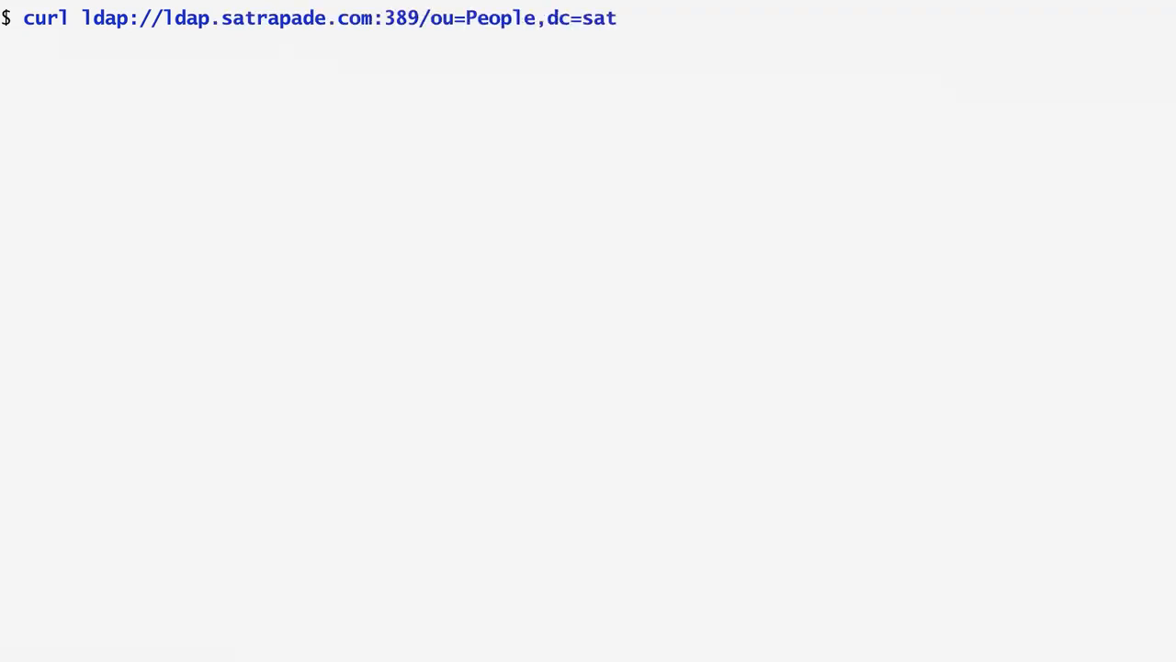
pyautogui.write('rapade,dc=com\\')
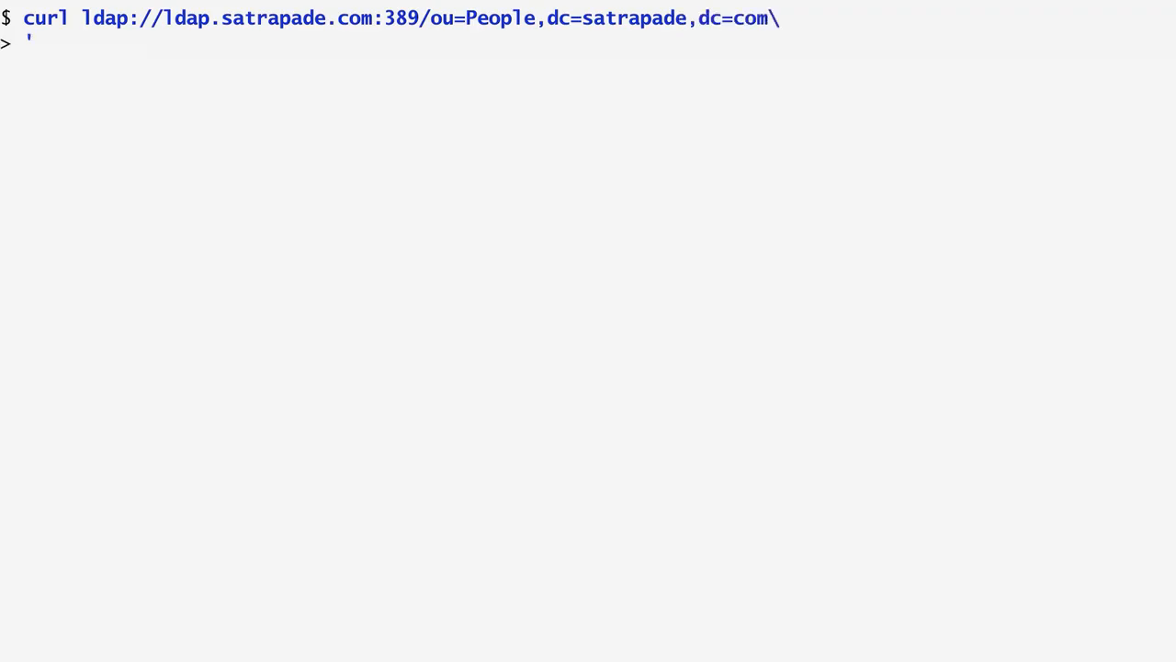
pyautogui.write('?cn?sub?(&(obje')
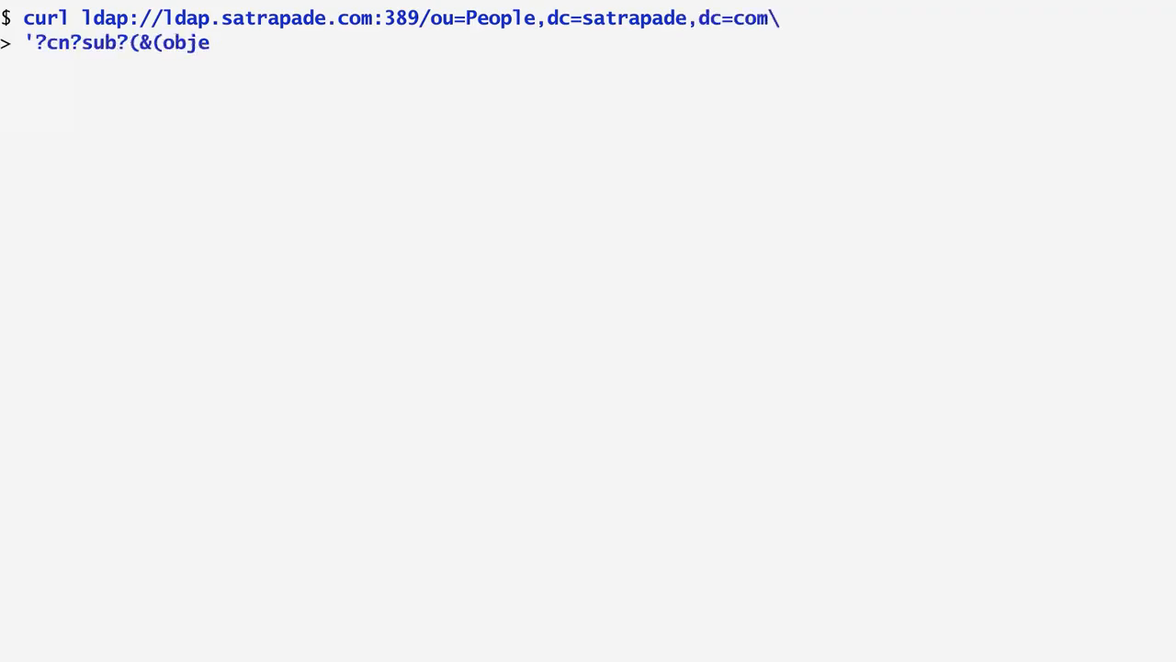
pyautogui.write('ctClass=person')
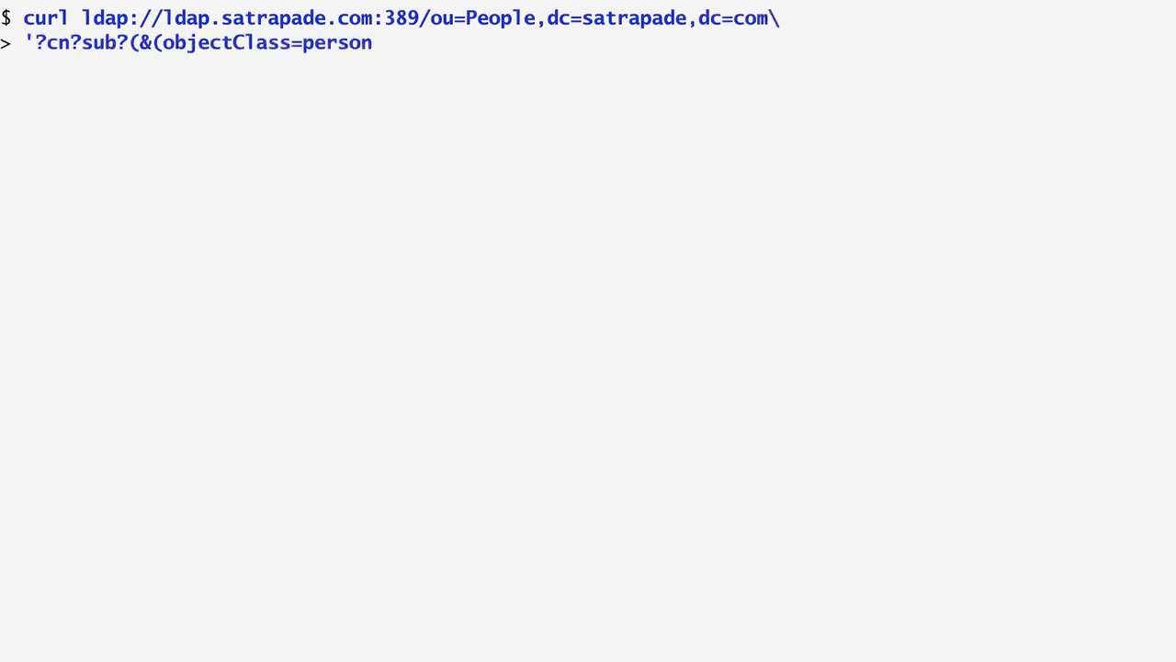